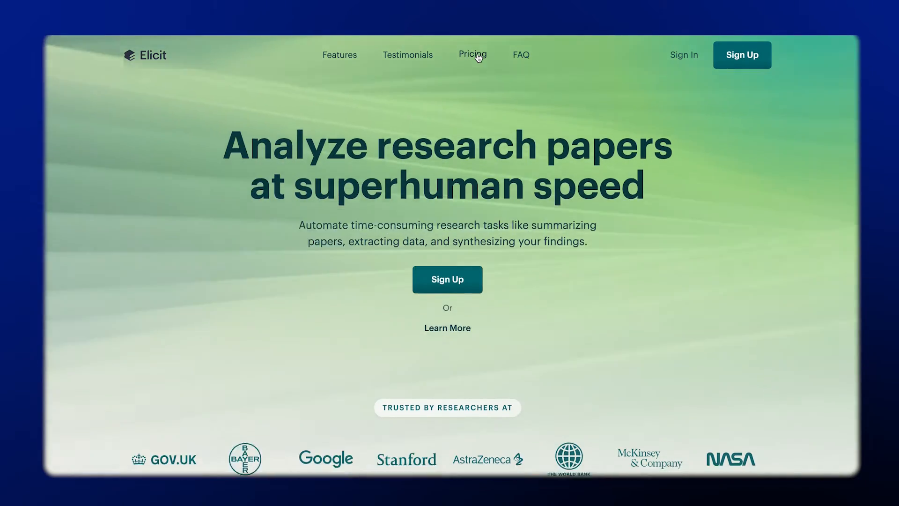
# Browse Elicit's Pricing page to review the subscription plans and prices
pyautogui.click(472, 54)
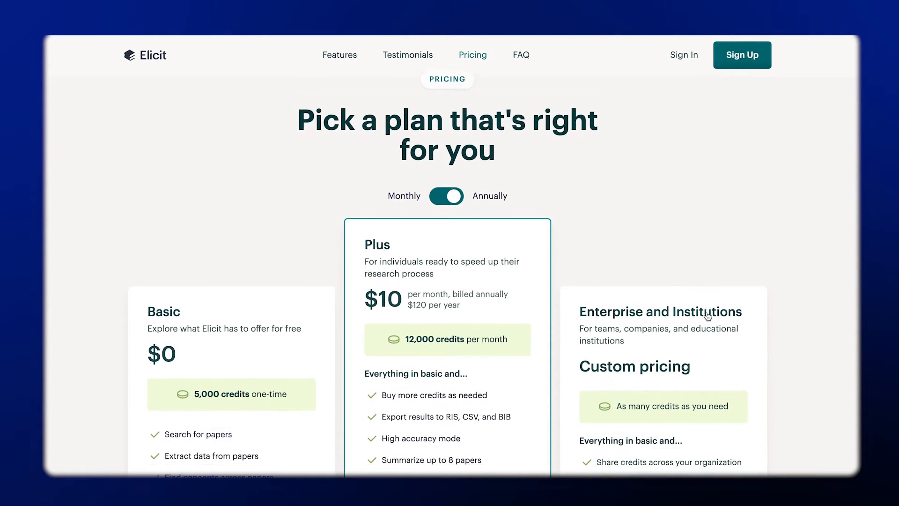
pyautogui.scroll(-3)
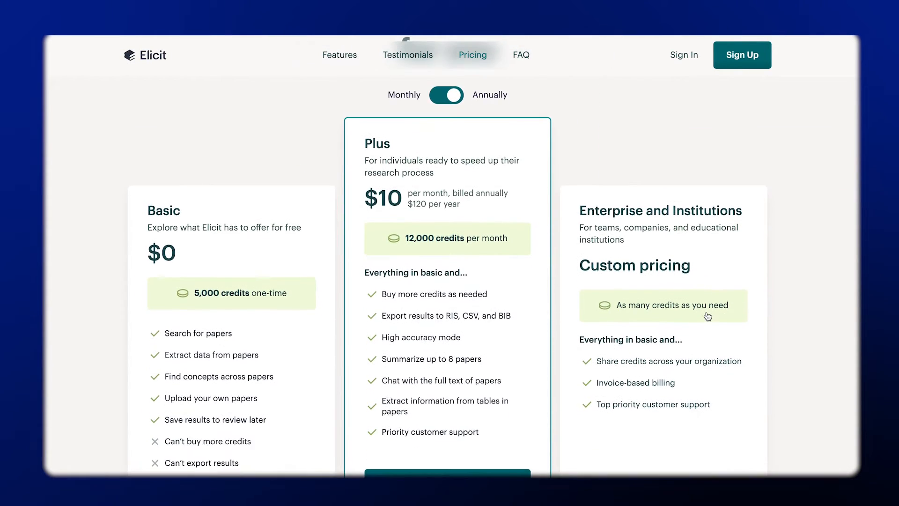
pyautogui.scroll(-3)
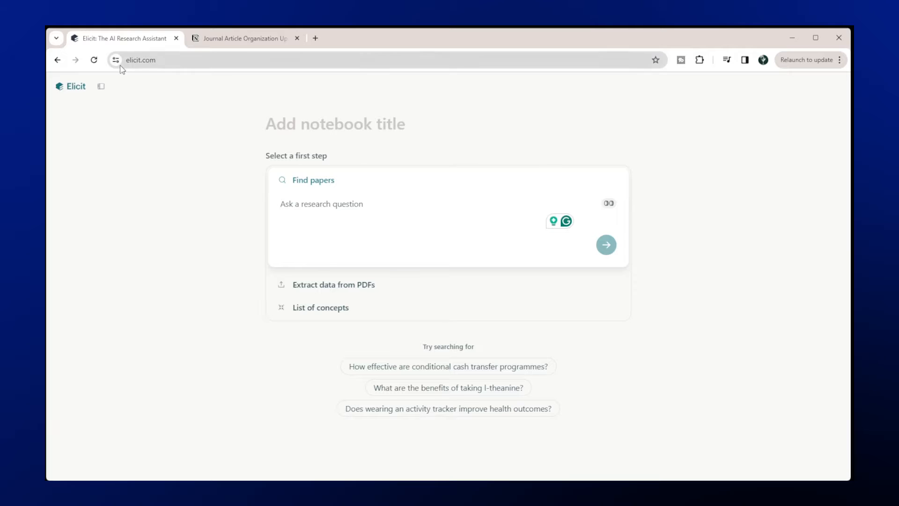
# Title the notebook 'Effects of Caffeine on Athletic Performance' and enter the matching research question
pyautogui.click(335, 124)
pyautogui.write('E')
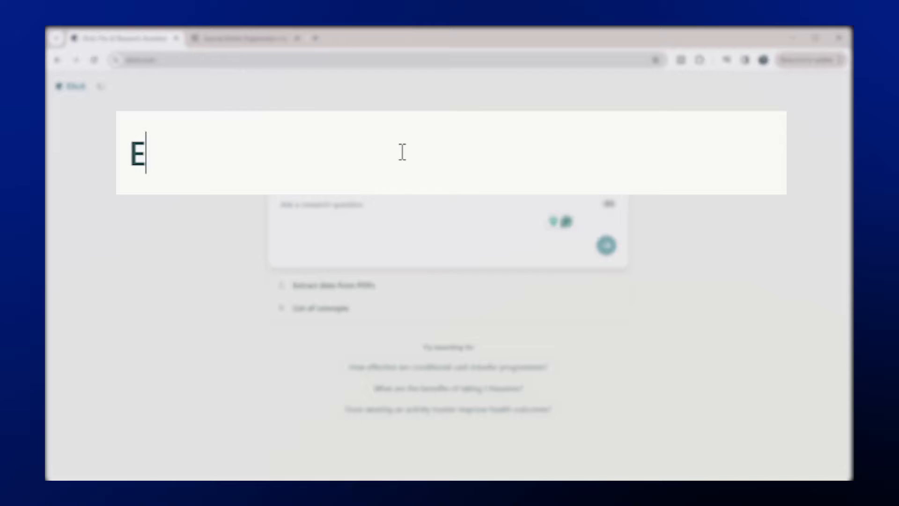
pyautogui.write('ffects of C')
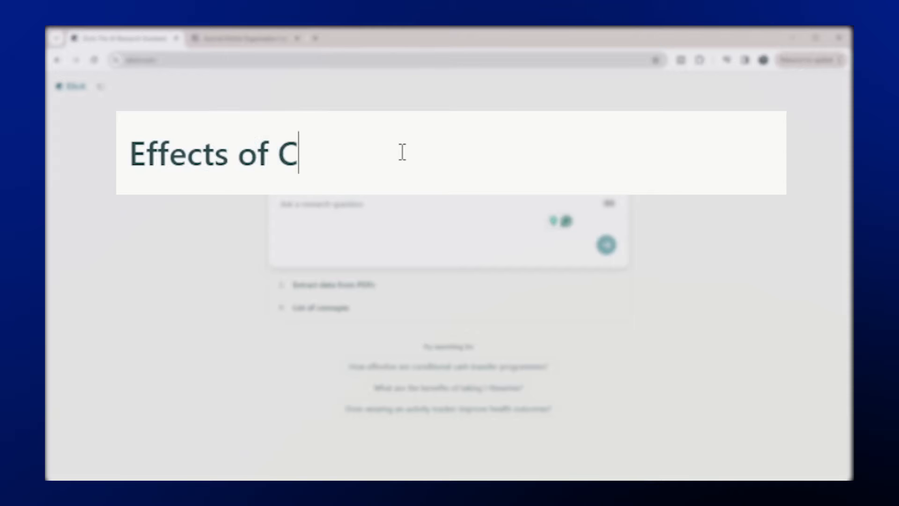
pyautogui.write('affeine')
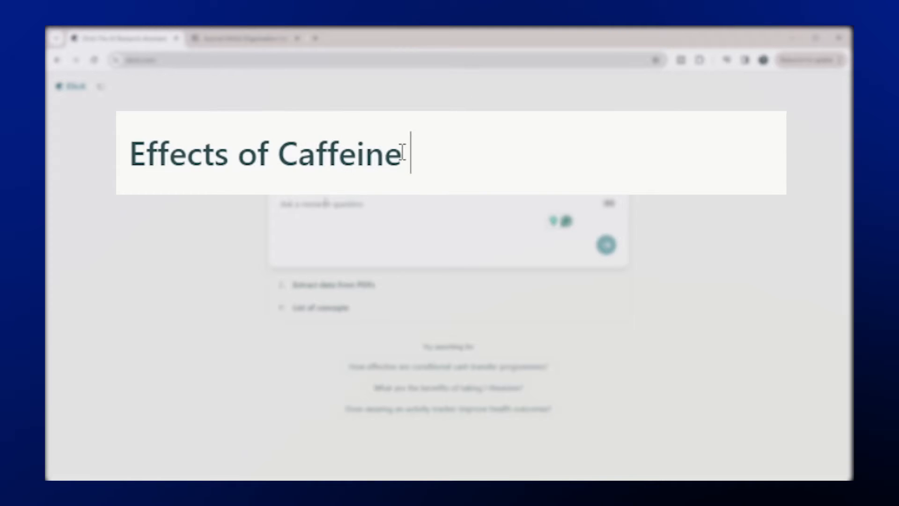
pyautogui.write('on Alt')
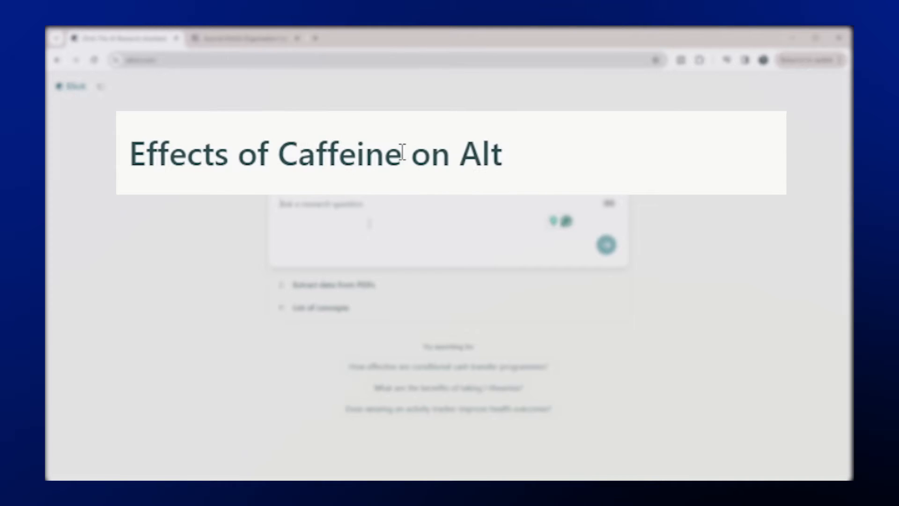
pyautogui.write('hletic')
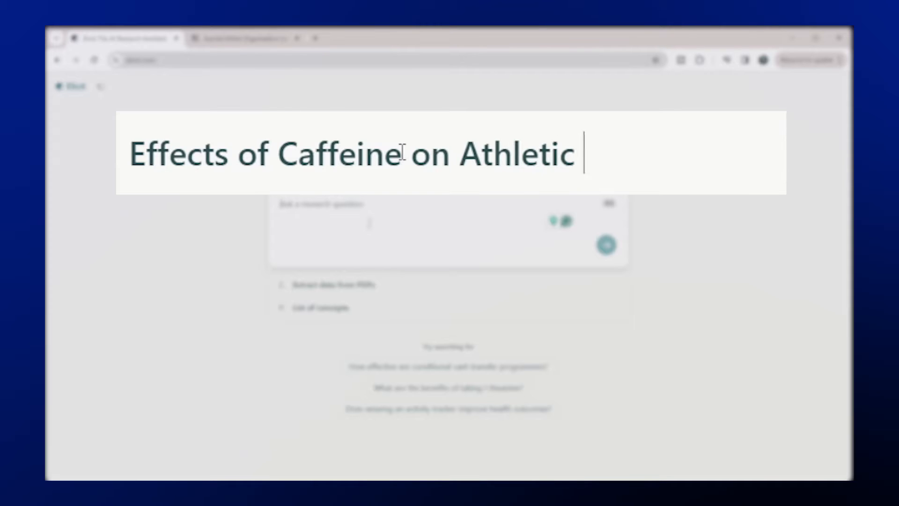
pyautogui.write('Performance')
pyautogui.click(448, 232)
pyautogui.write('What are the effects of')
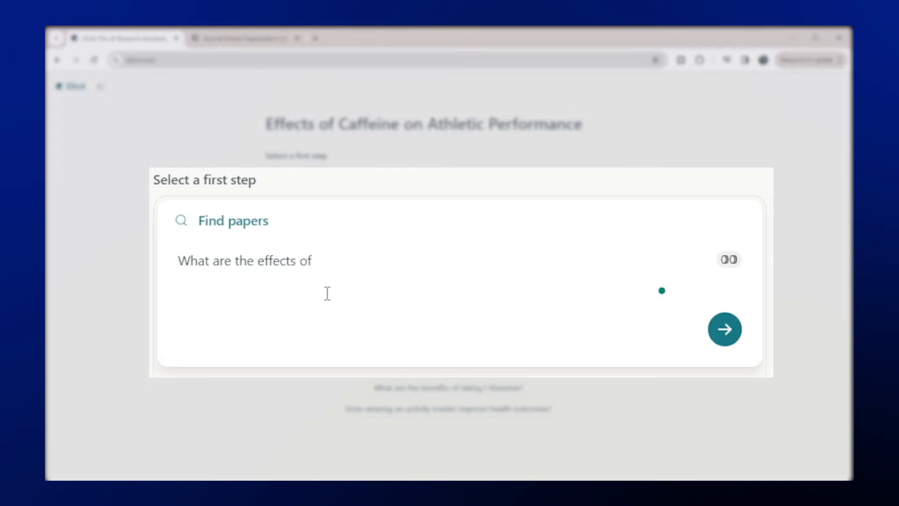
pyautogui.write('caffeine on Athleti')
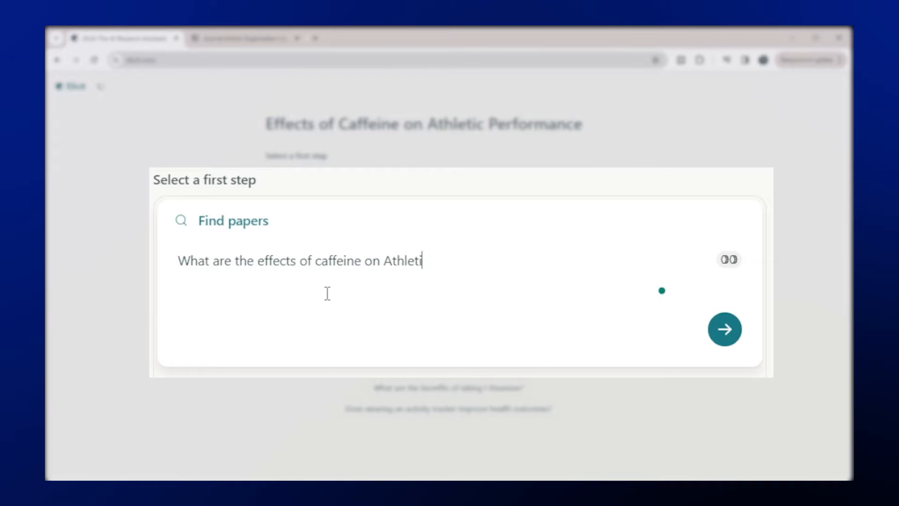
pyautogui.write('c Performance?')
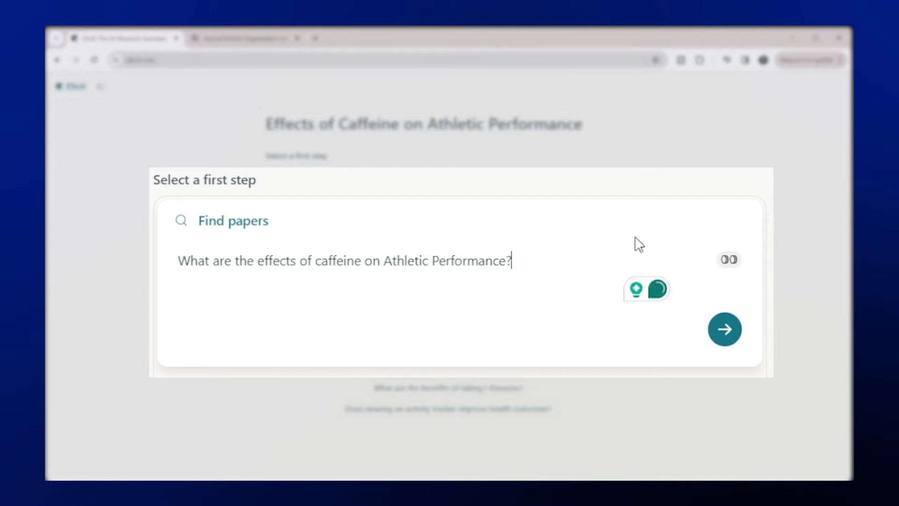
# Run the caffeine search, scroll the paper results table, and load more papers
pyautogui.click(724, 328)
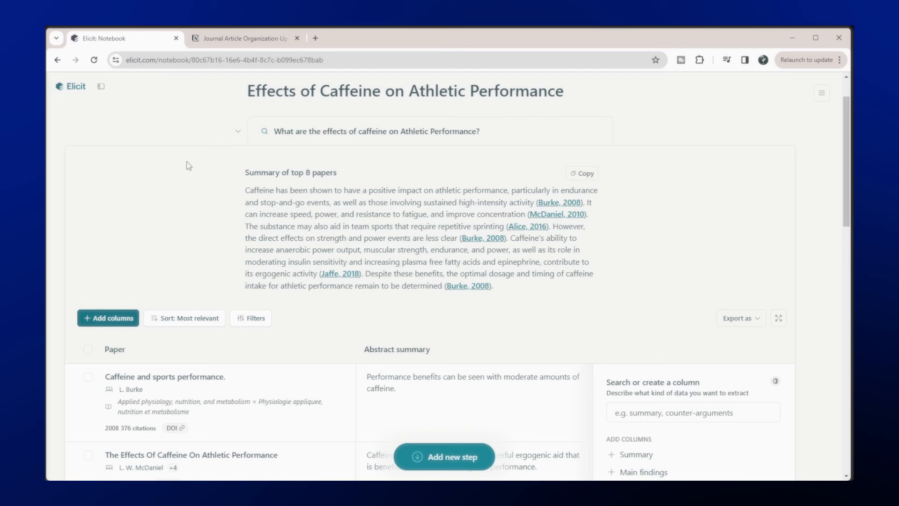
pyautogui.scroll(-3)
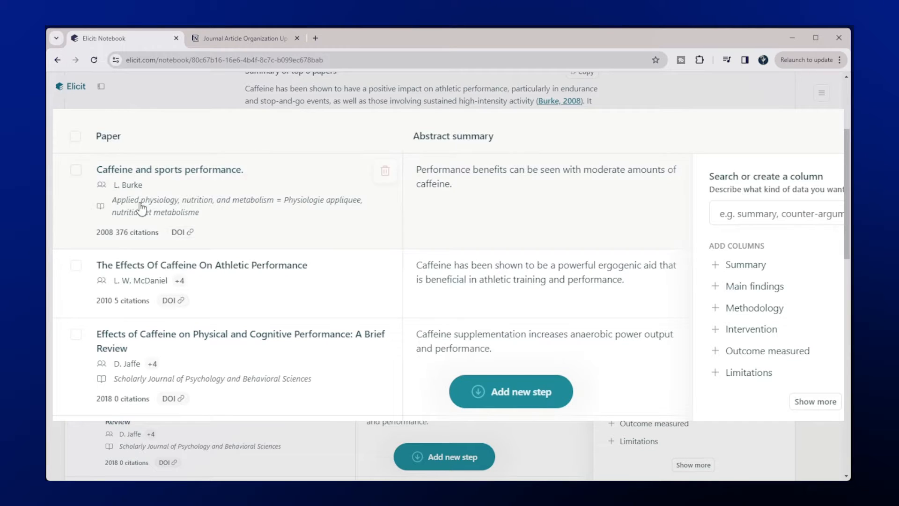
pyautogui.scroll(-3)
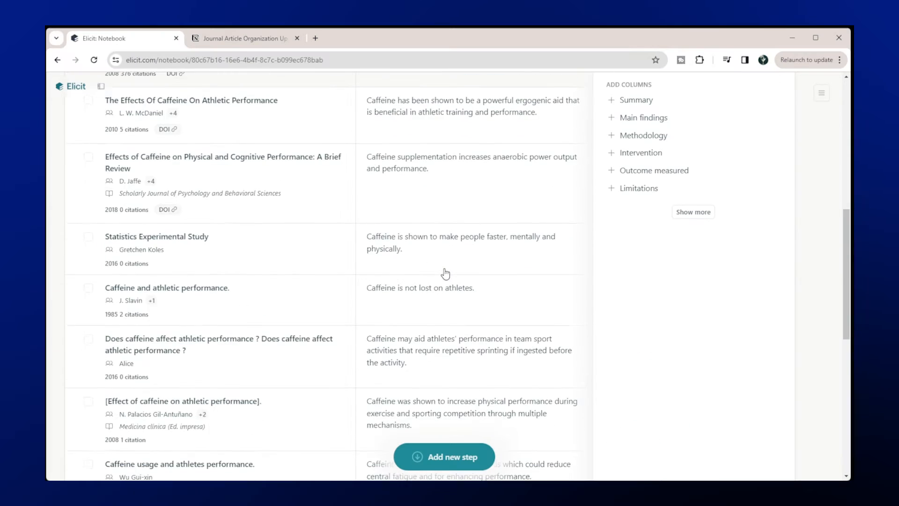
pyautogui.scroll(-3)
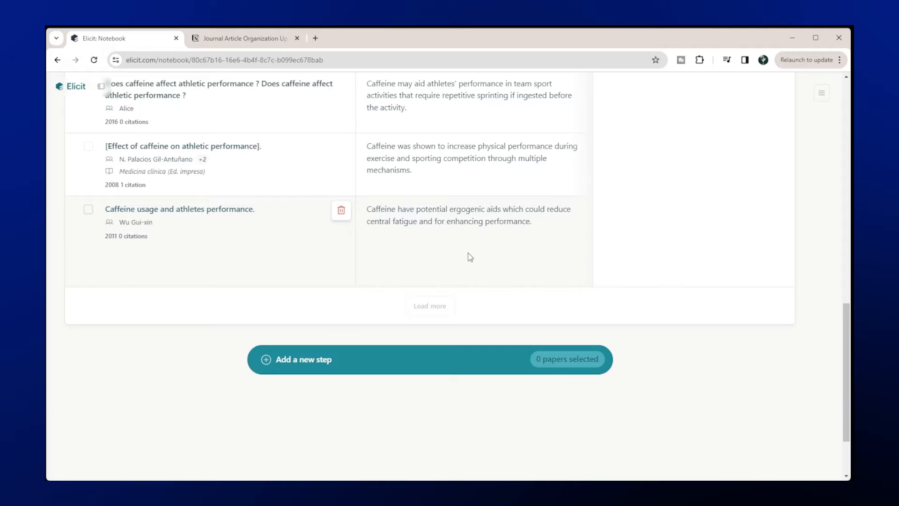
pyautogui.click(429, 305)
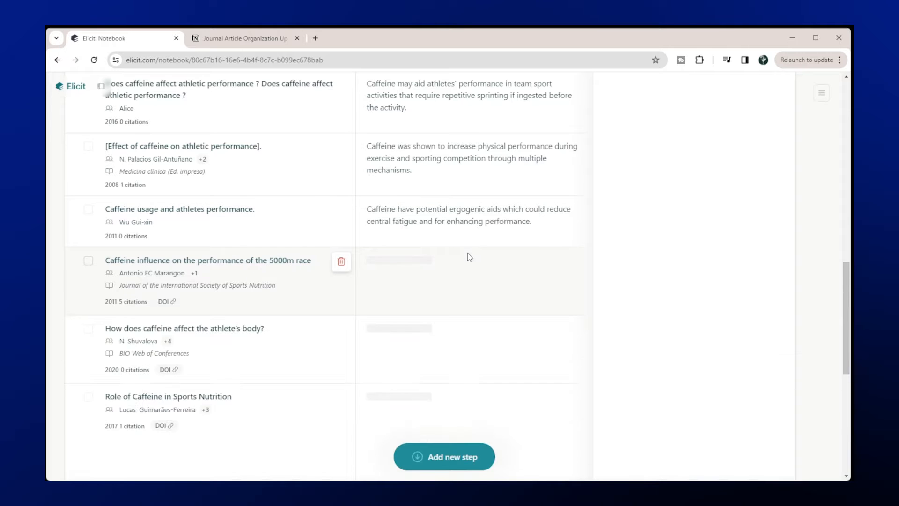
pyautogui.scroll(-3)
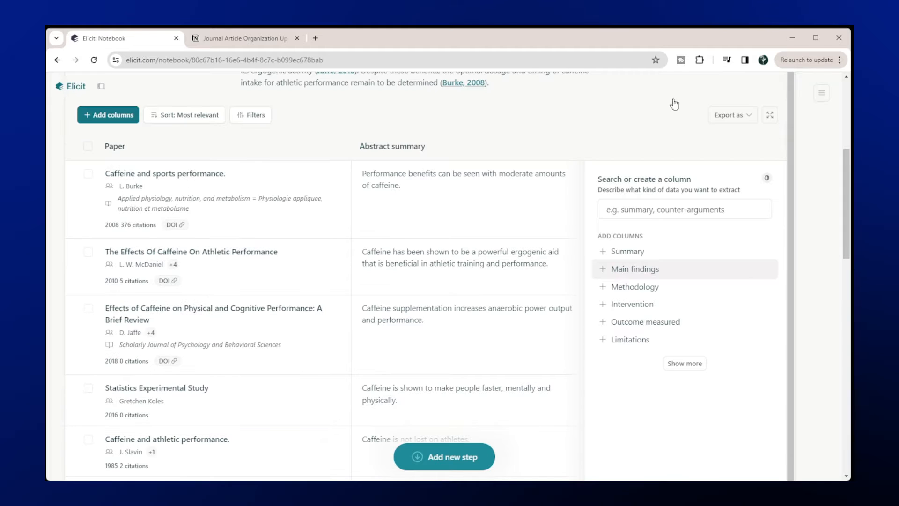
pyautogui.moveTo(619, 274)
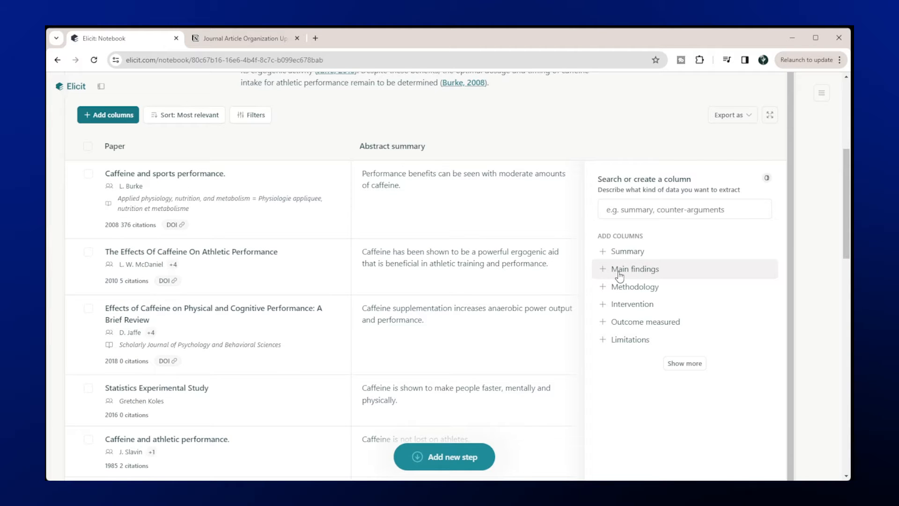
pyautogui.click(634, 269)
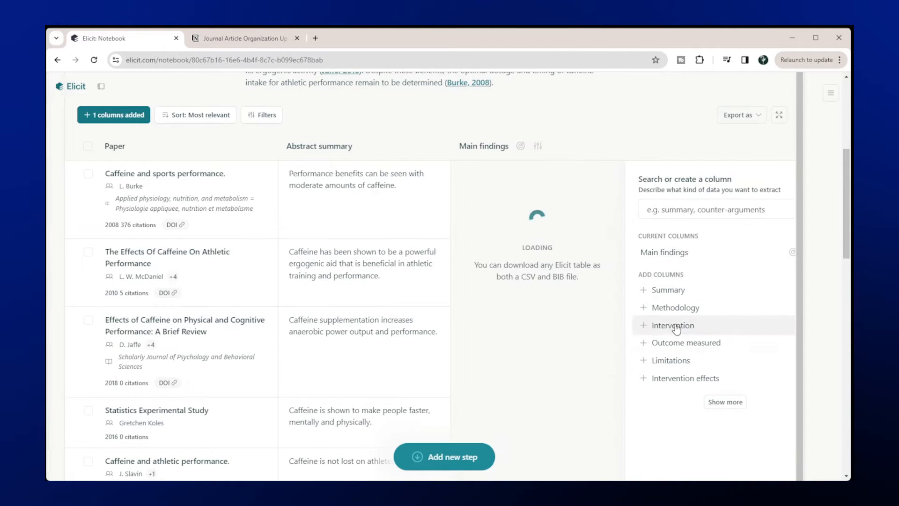
pyautogui.click(671, 360)
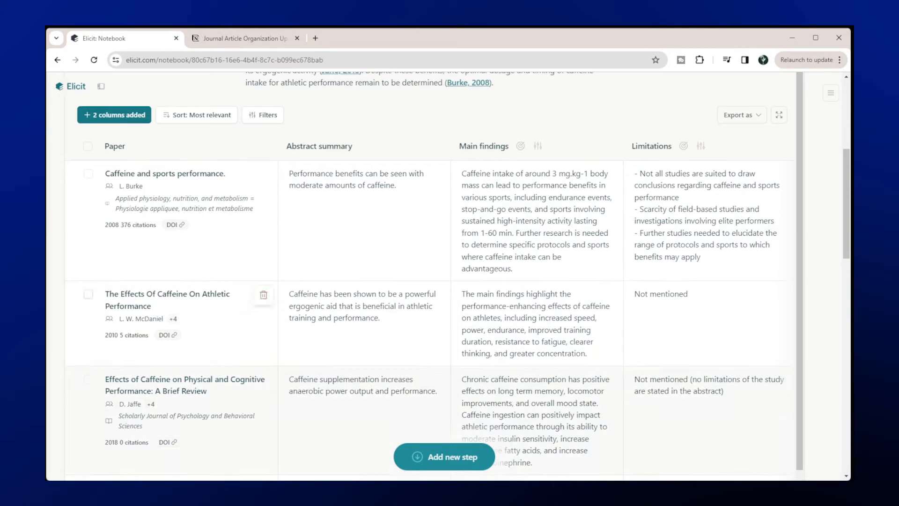
pyautogui.scroll(-3)
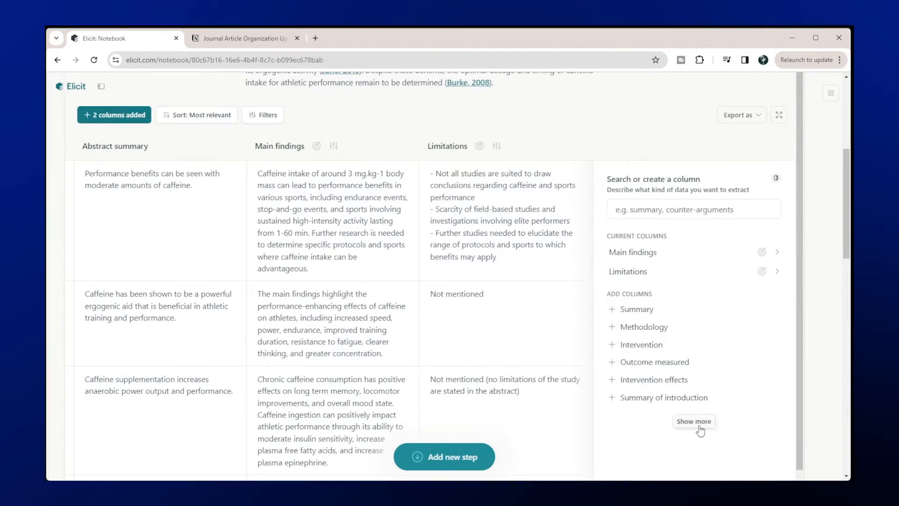
pyautogui.click(693, 421)
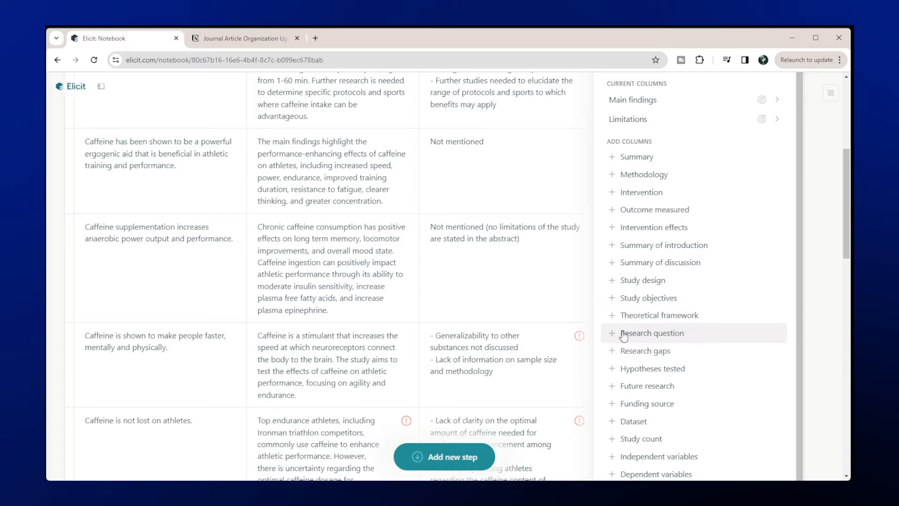
pyautogui.click(651, 332)
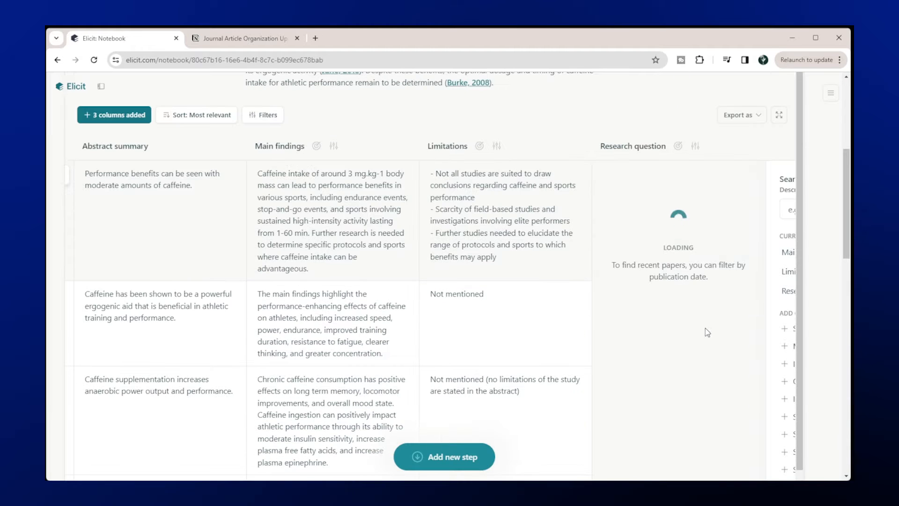
pyautogui.moveTo(699, 332)
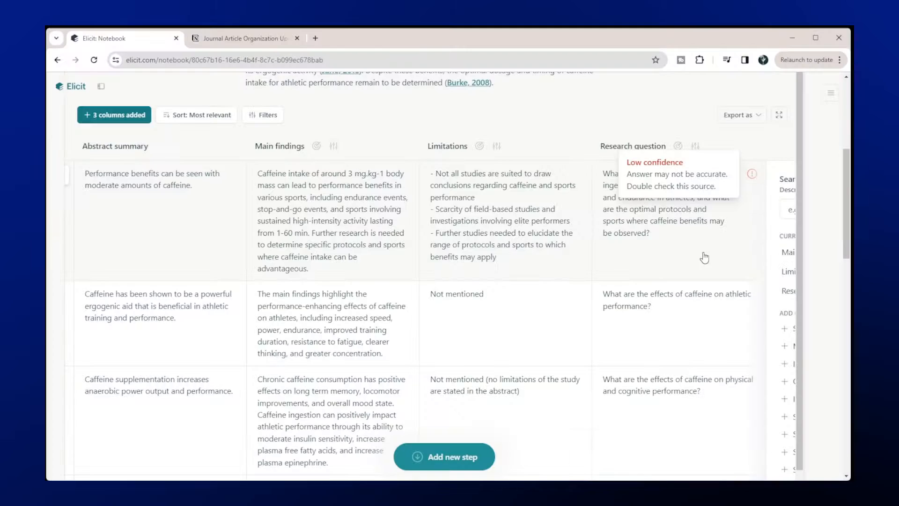
pyautogui.scroll(-3)
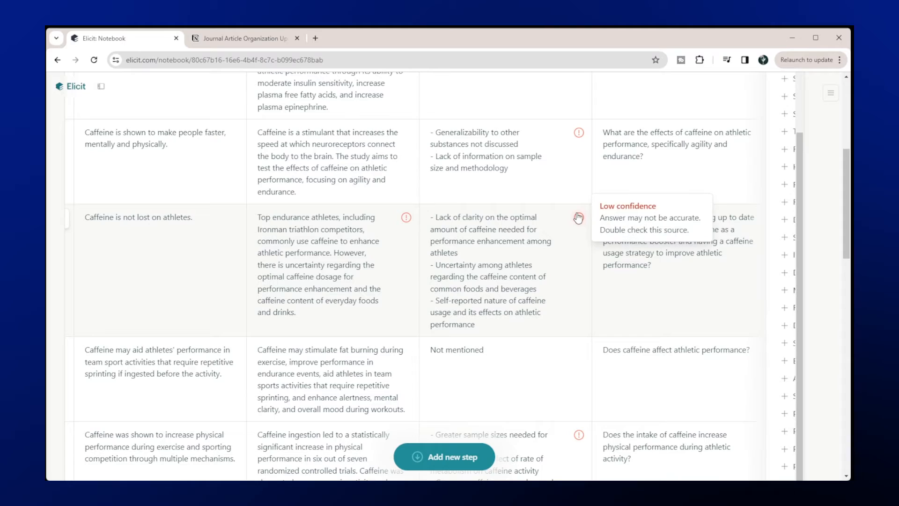
pyautogui.scroll(-3)
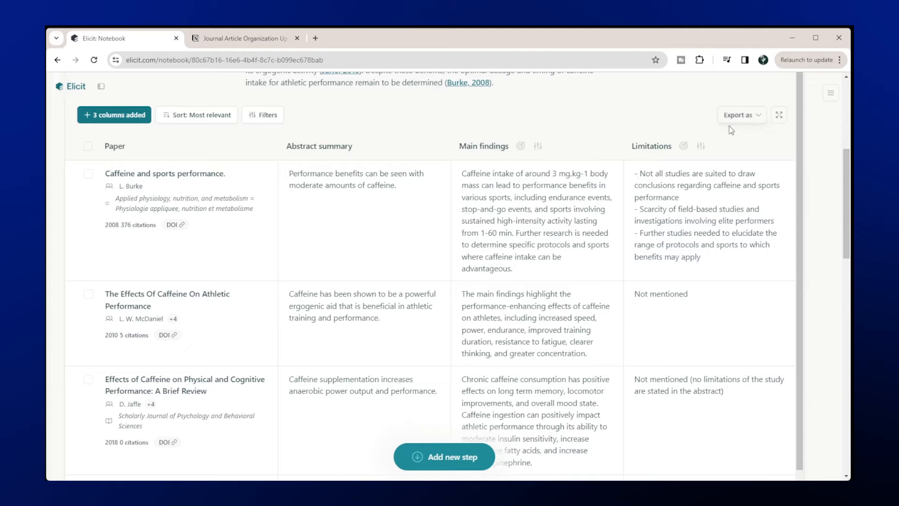
pyautogui.click(738, 115)
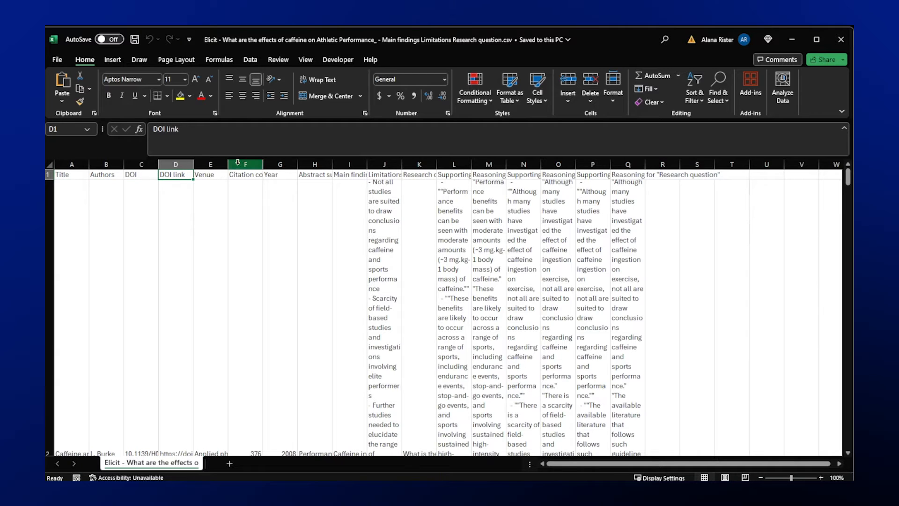
# Scroll through the CSV to read the long Limitations and reasoning text
pyautogui.scroll(-3)
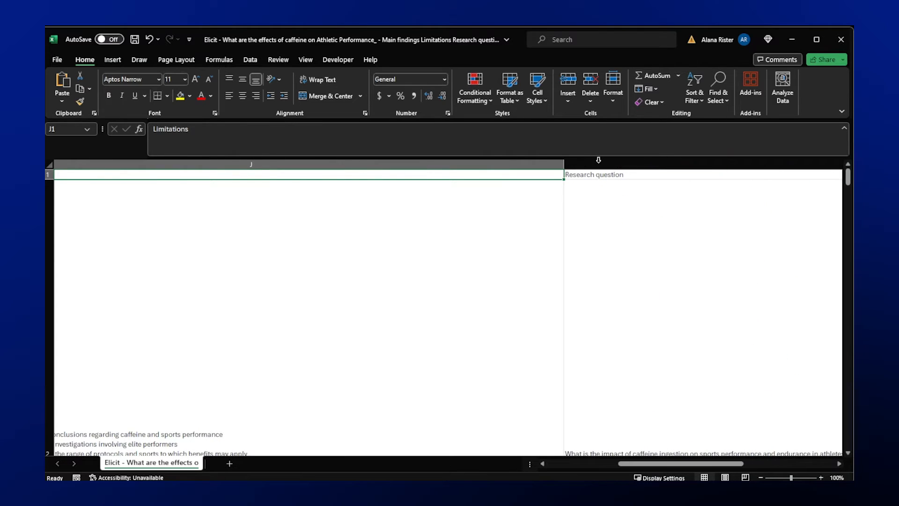
pyautogui.hscroll(3)
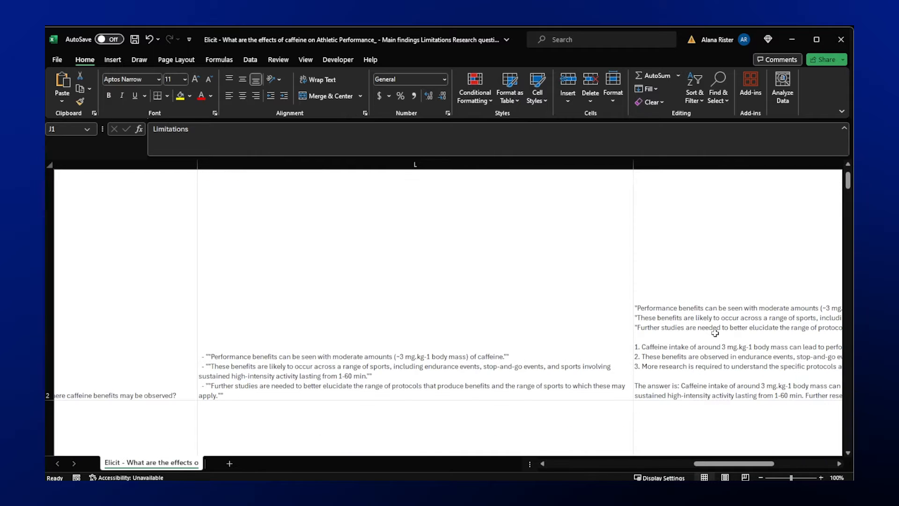
pyautogui.hscroll(-3)
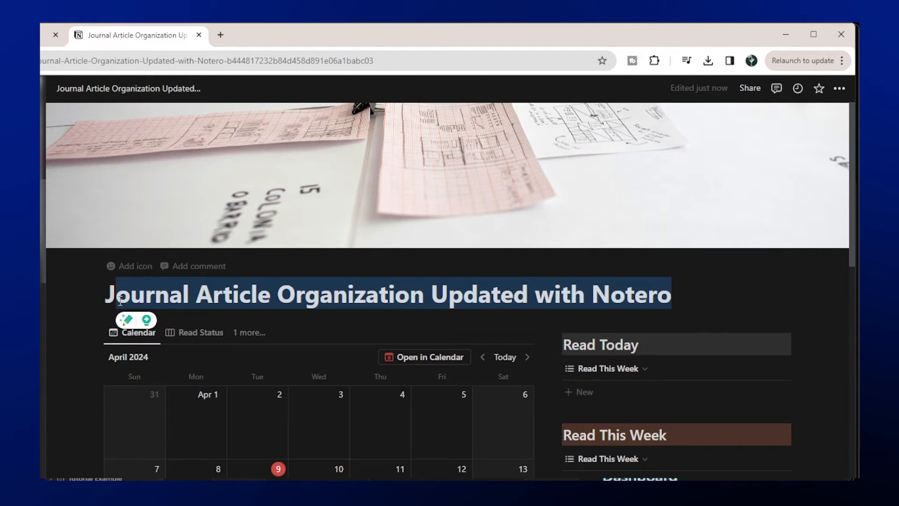
pyautogui.moveTo(715, 296)
pyautogui.write('Effects of')
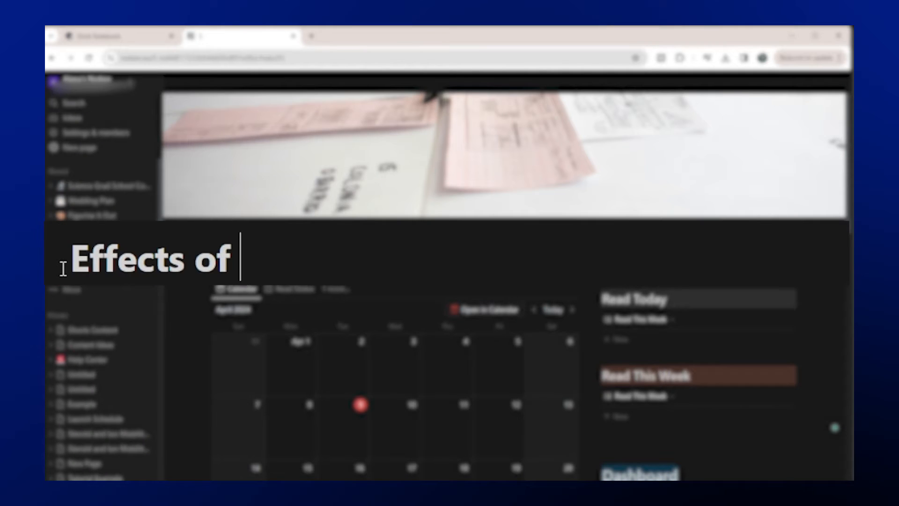
# Retype the Notion page title as 'Effects of Caffeine on Athletic Performance'
pyautogui.write('Caffeine on')
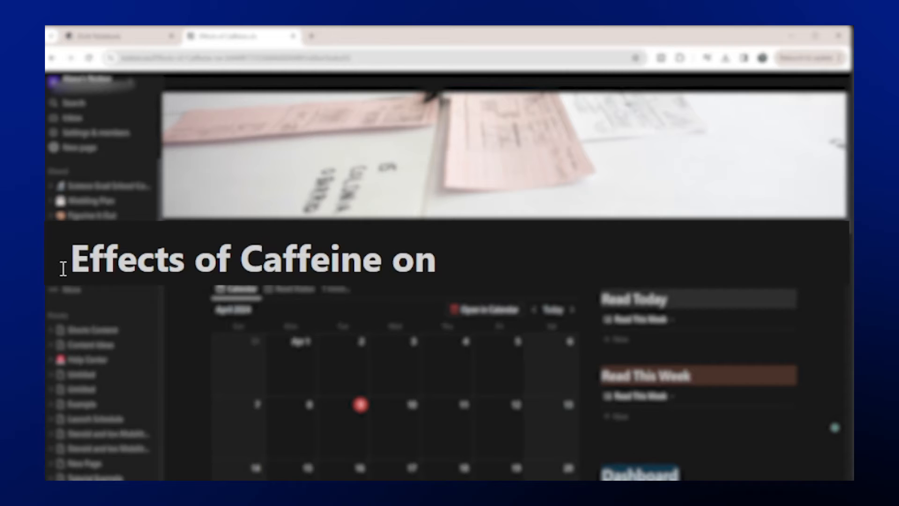
pyautogui.write('A')
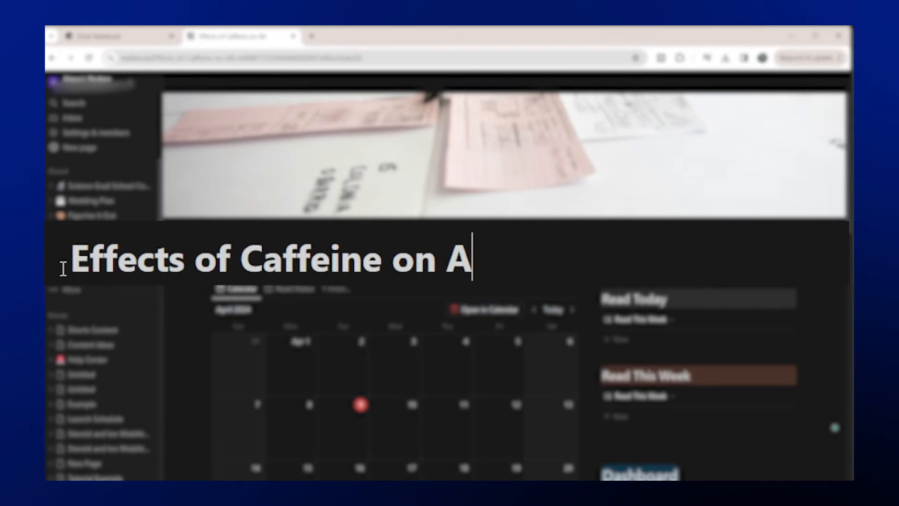
pyautogui.write('thletic Perf')
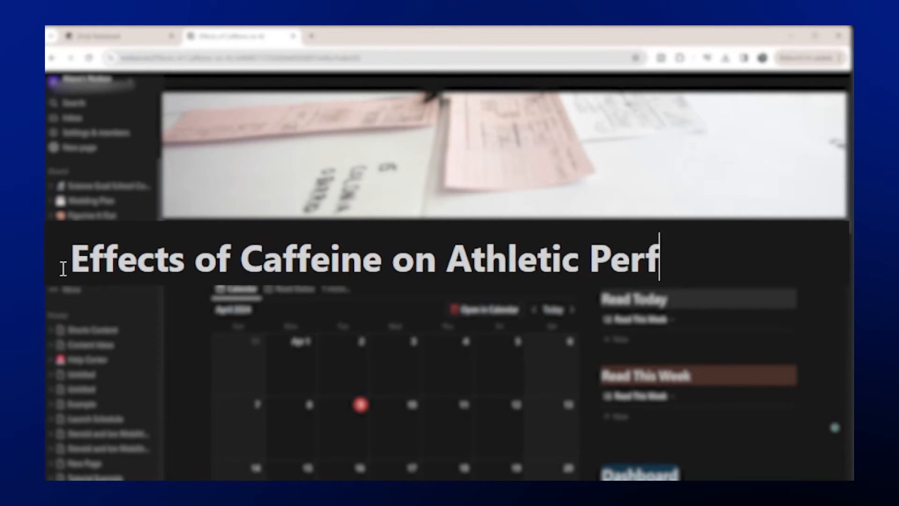
pyautogui.write('ormance')
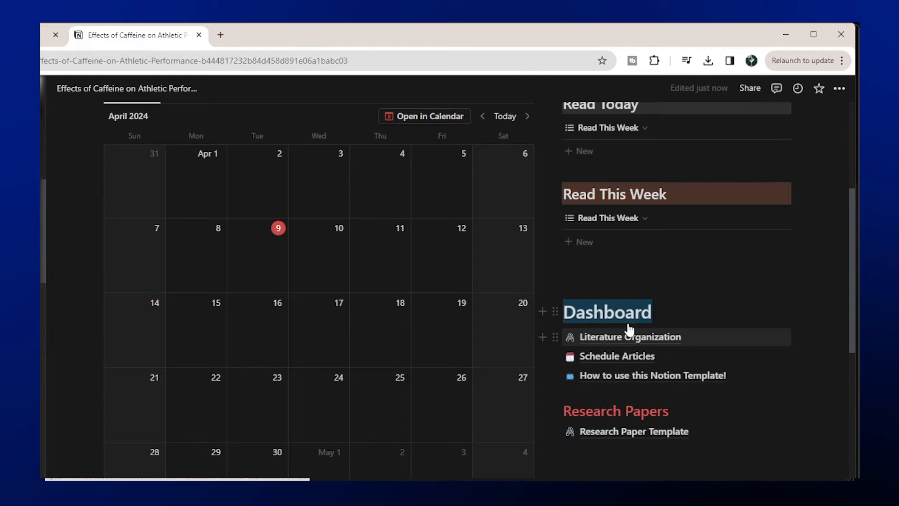
pyautogui.moveTo(631, 337)
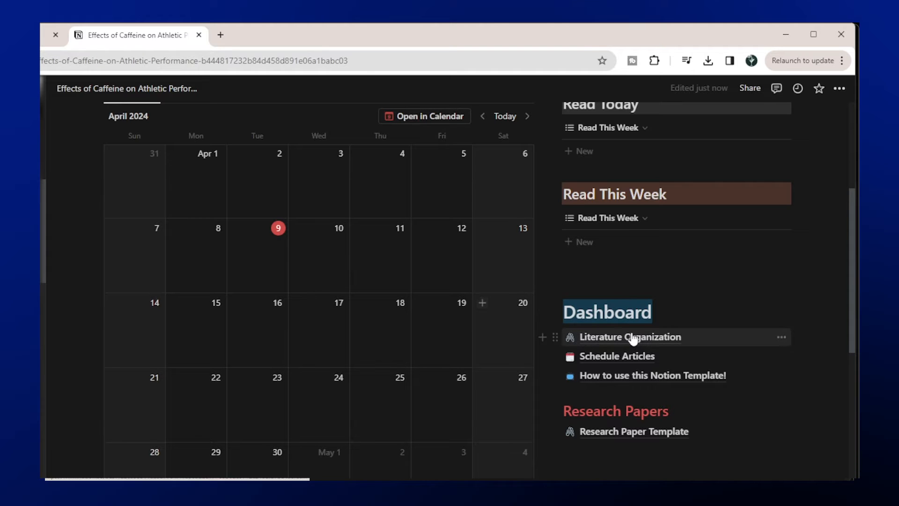
# Open the empty Literature Organization database and scroll across its columns
pyautogui.click(630, 337)
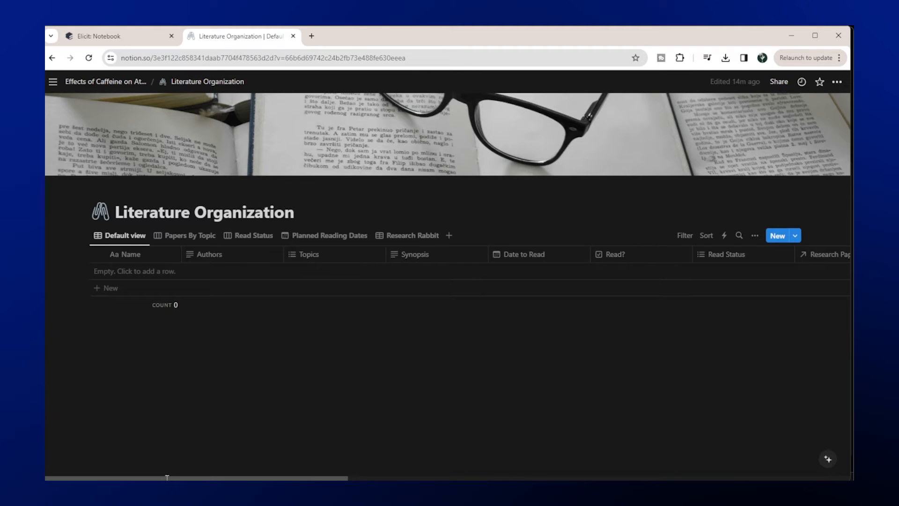
pyautogui.hscroll(3)
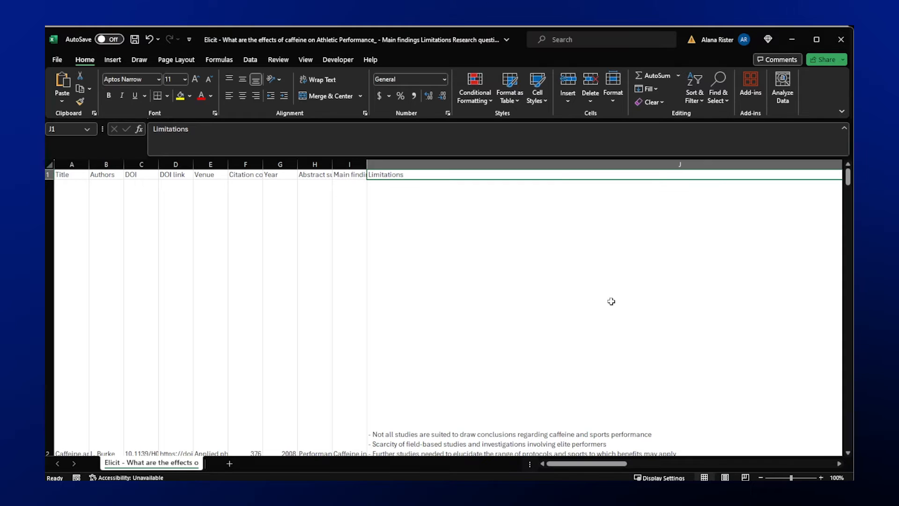
pyautogui.moveTo(157, 280)
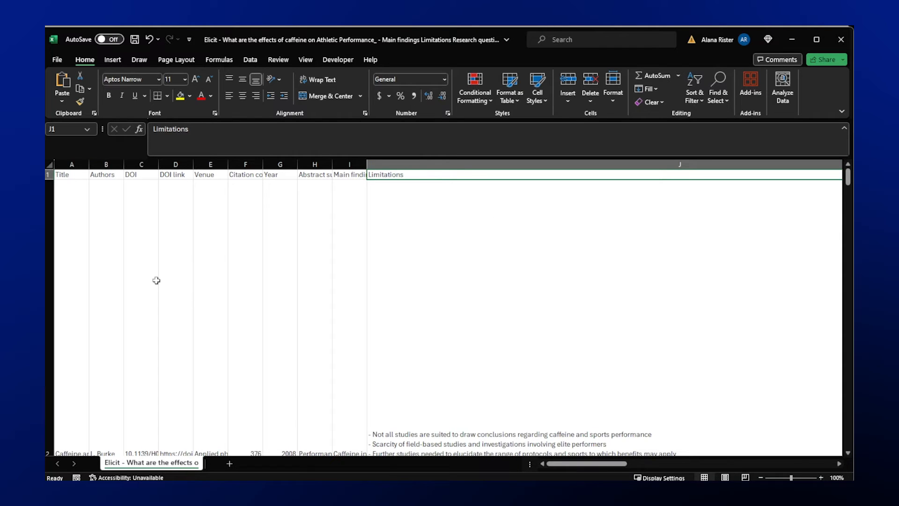
pyautogui.moveTo(515, 259)
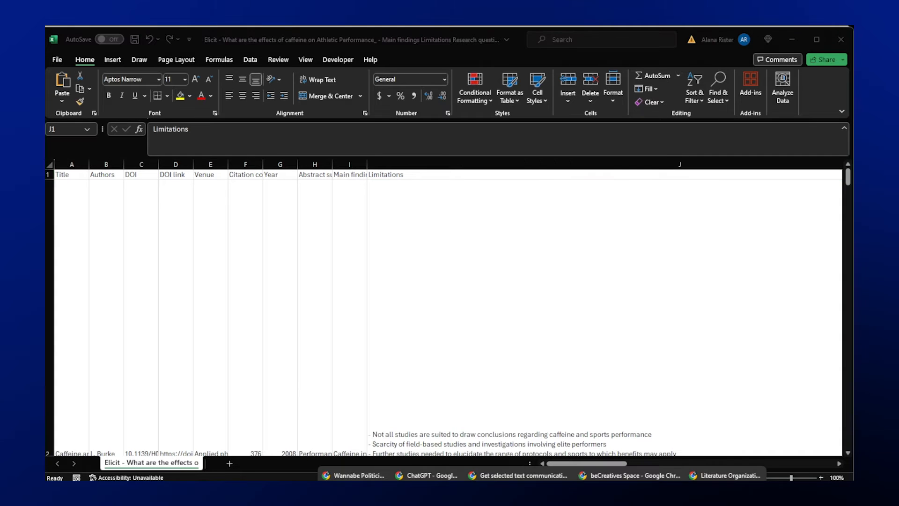
# Scan the database columns, then enter 'Journal of the International Society of Sports Nutrition' in Excel
pyautogui.click(725, 475)
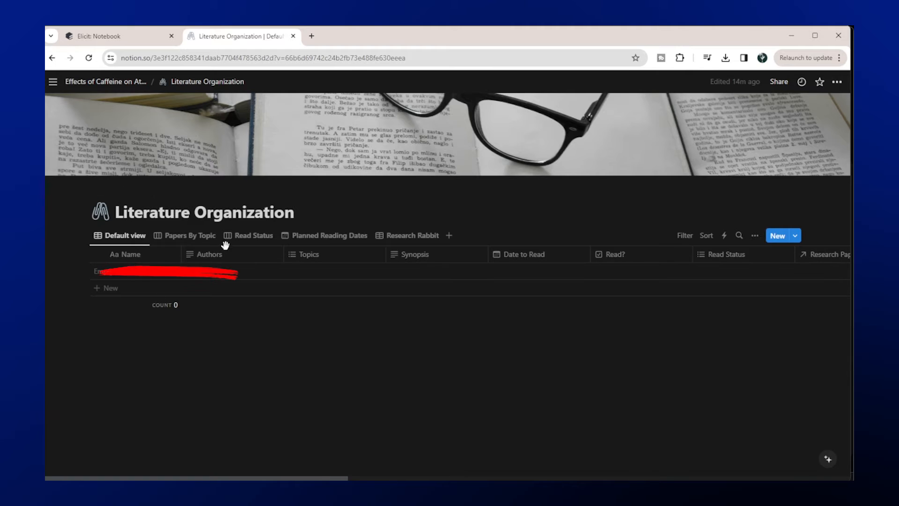
pyautogui.hscroll(3)
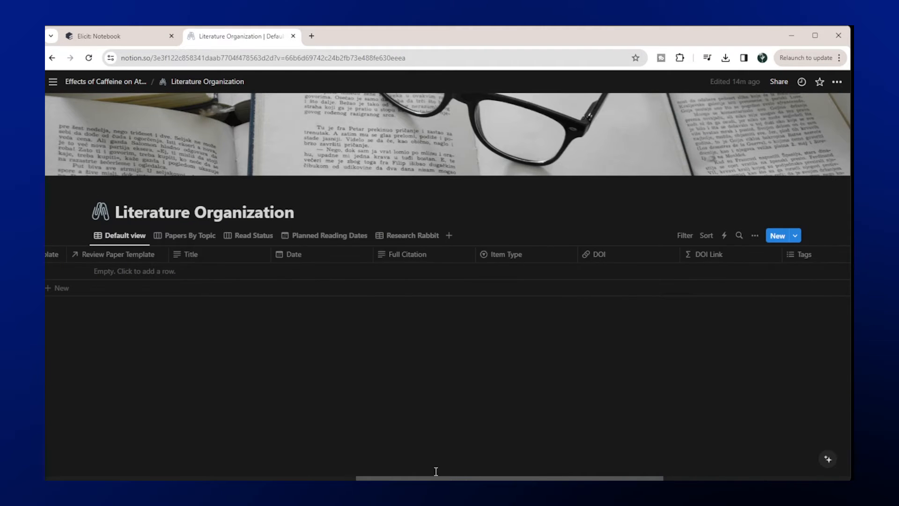
pyautogui.hscroll(3)
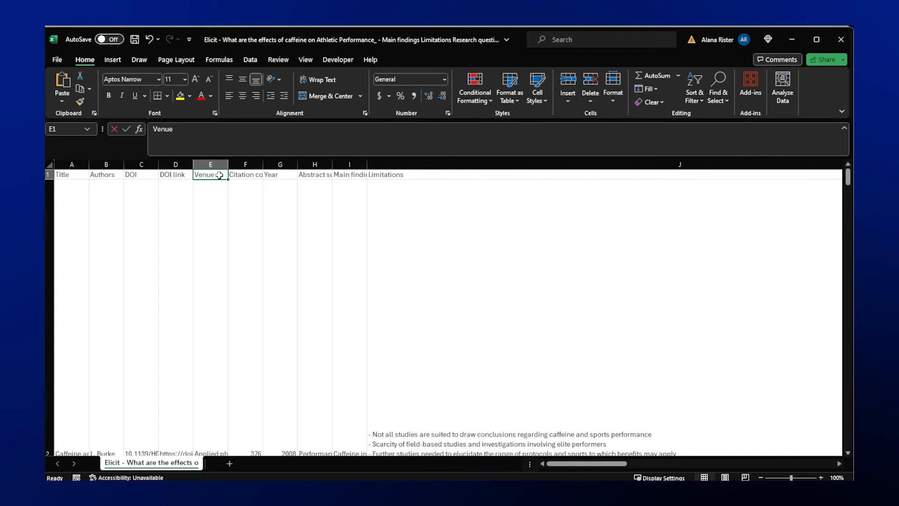
pyautogui.write('Journal of the International Society of Sports Nutrition')
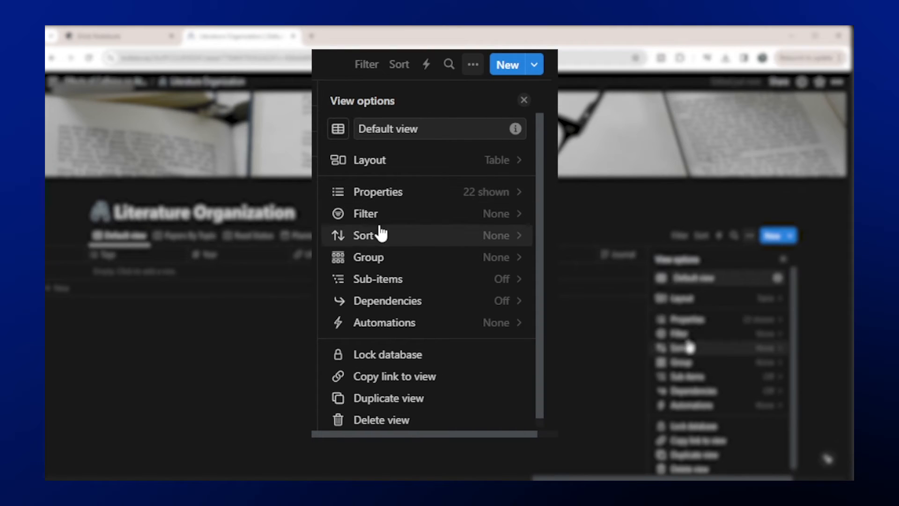
# Add a 'Citation Count' text property to the Literature Organization database
pyautogui.click(377, 191)
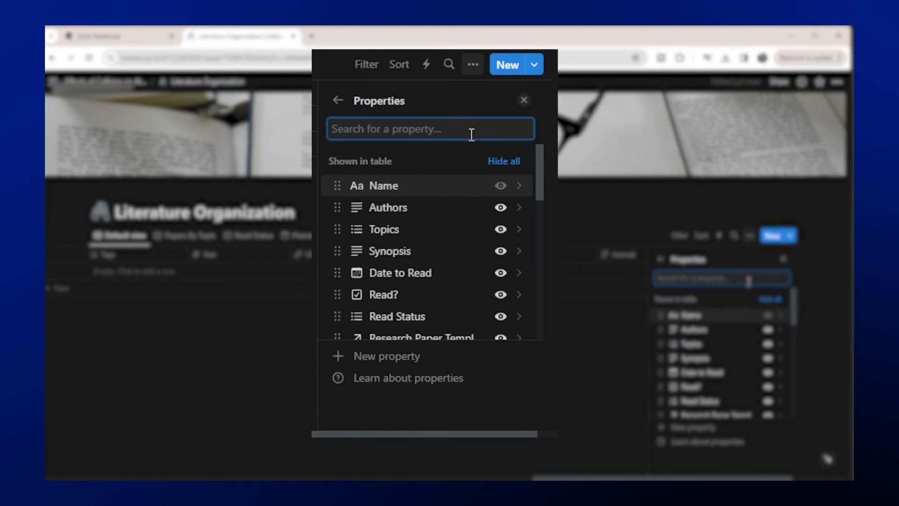
pyautogui.click(387, 355)
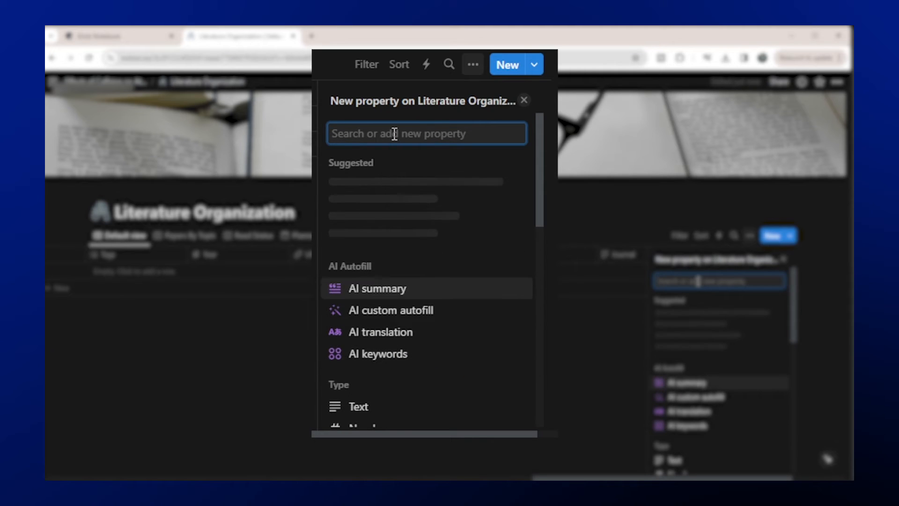
pyautogui.write('Citation')
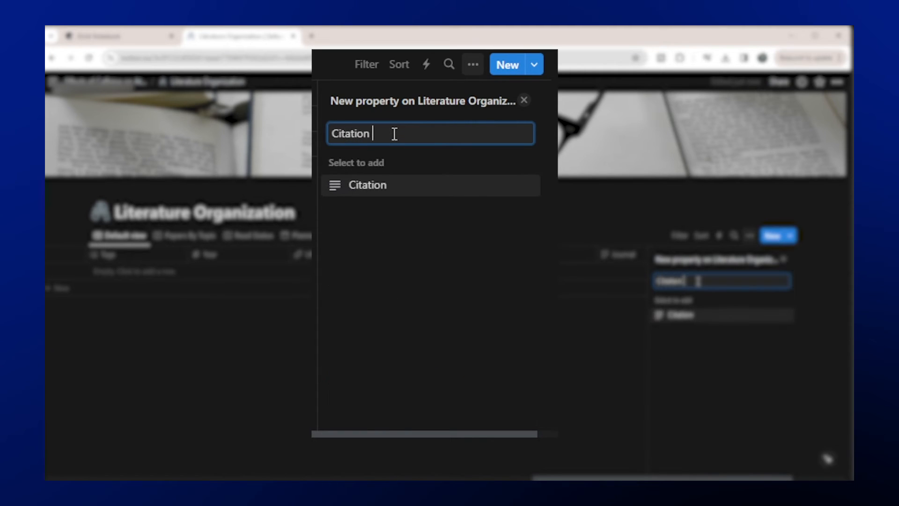
pyautogui.write('Count')
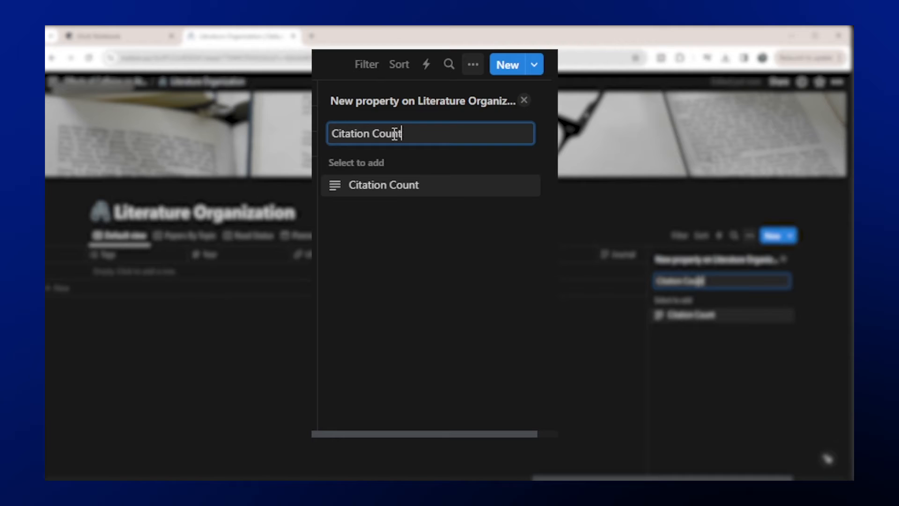
pyautogui.click(383, 184)
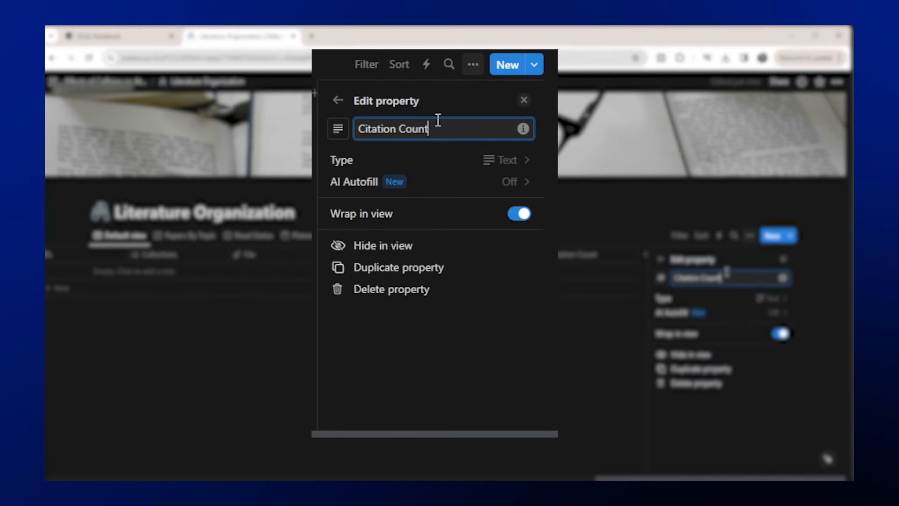
pyautogui.click(504, 160)
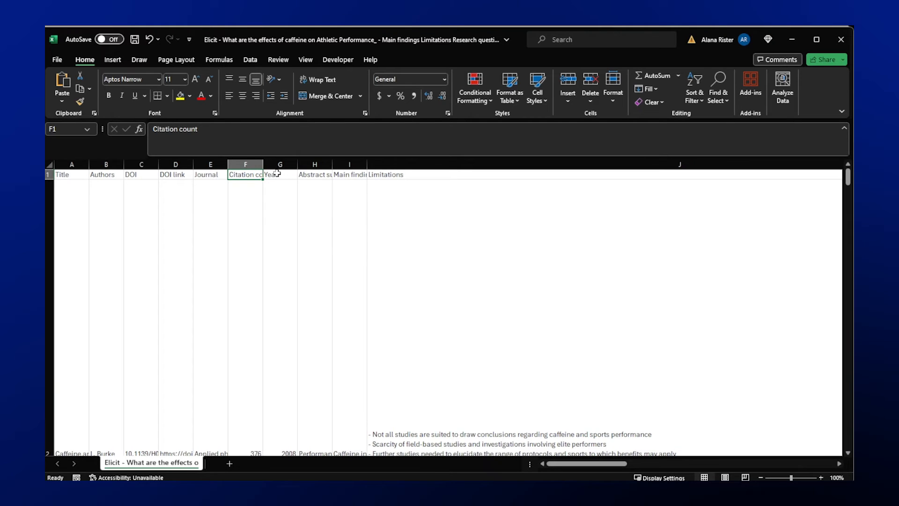
# Check the Abstract summary header and scroll right through Excel columns J and K
pyautogui.click(314, 173)
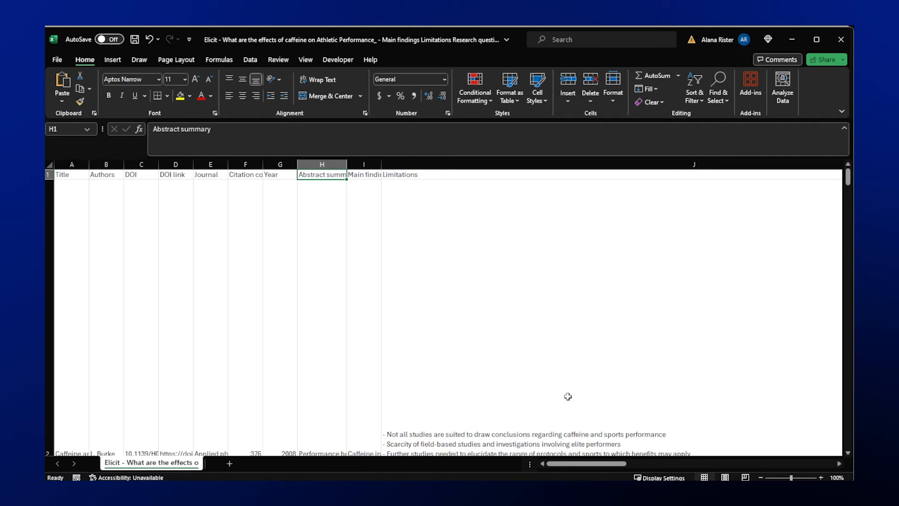
pyautogui.hscroll(3)
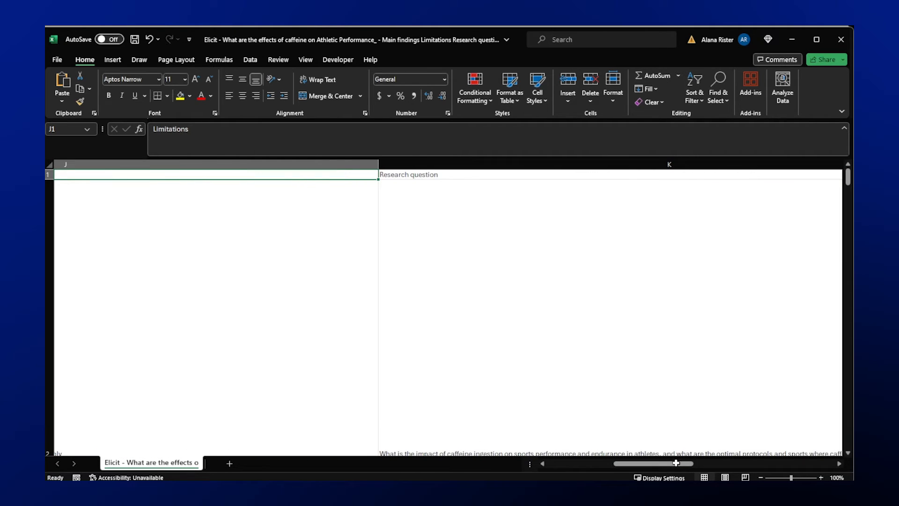
pyautogui.moveTo(671, 462); pyautogui.dragTo(628, 463)
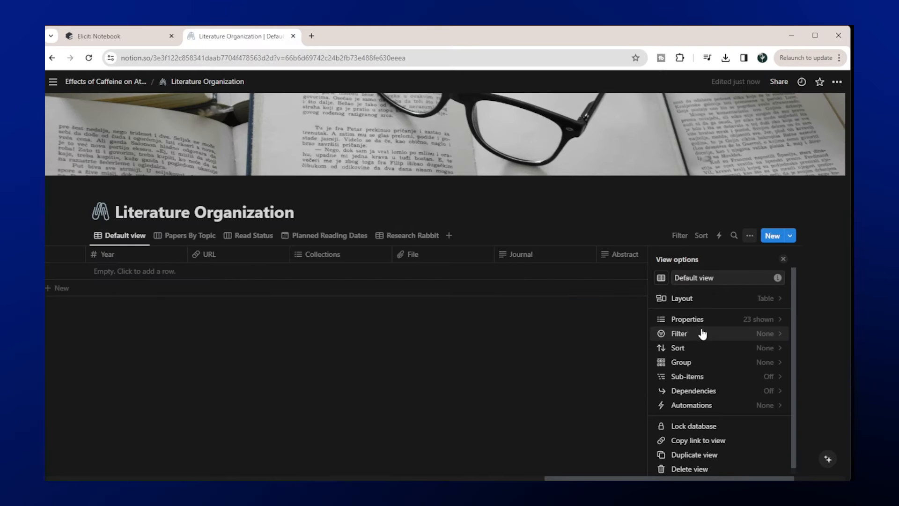
# Add an 'Abstract summary' text property to the database
pyautogui.click(686, 319)
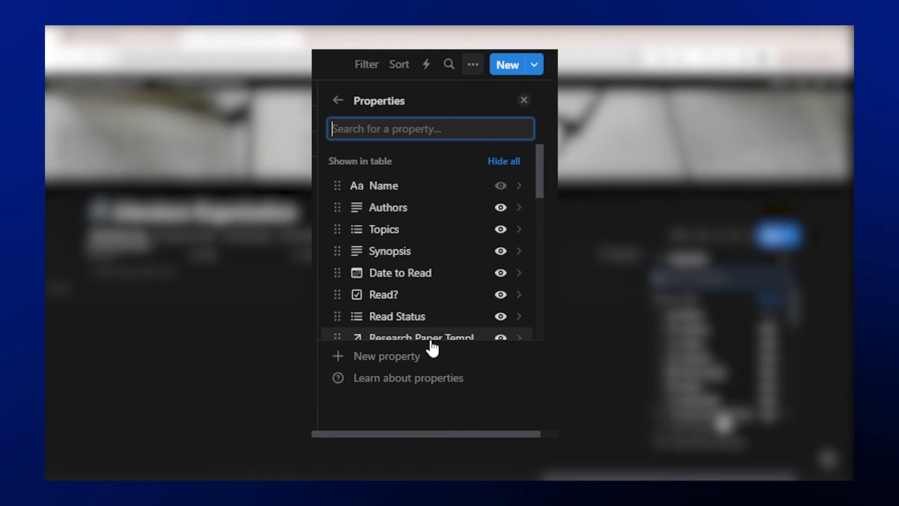
pyautogui.write('Abstract summary')
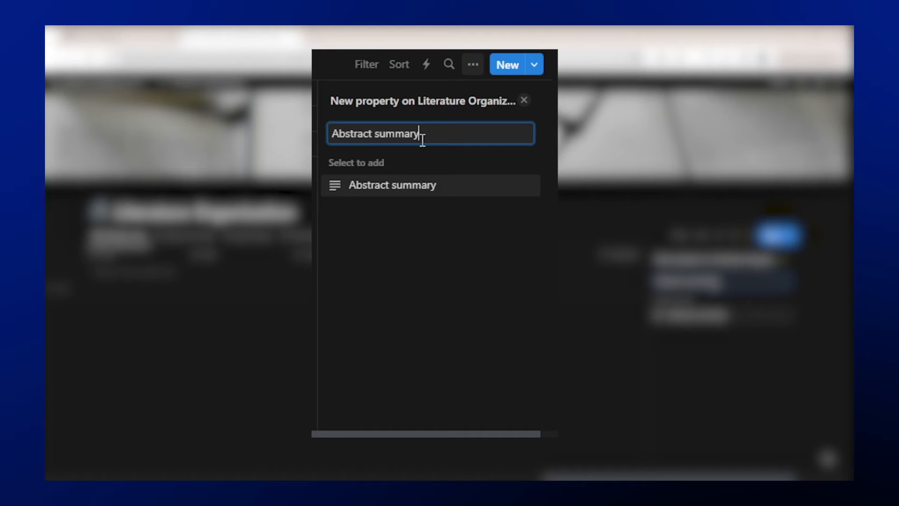
pyautogui.click(392, 185)
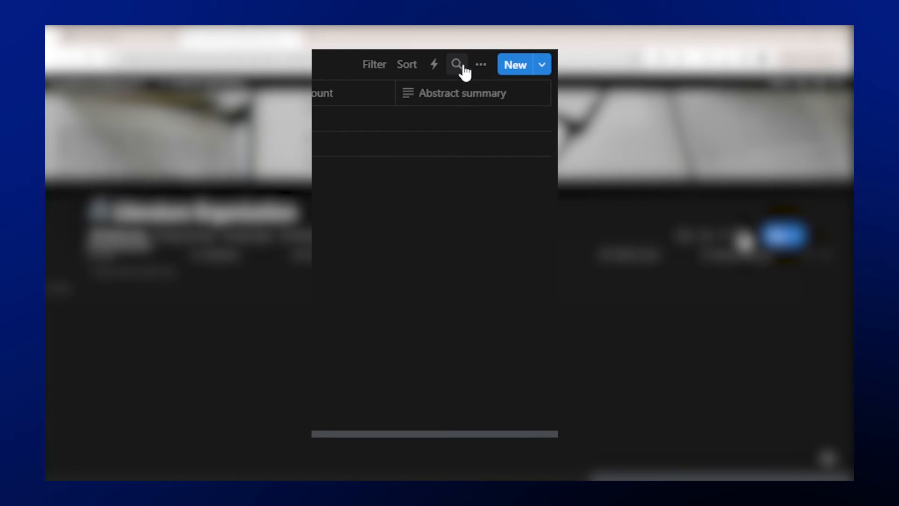
# Add a 'Main findings' text property to the database
pyautogui.click(479, 64)
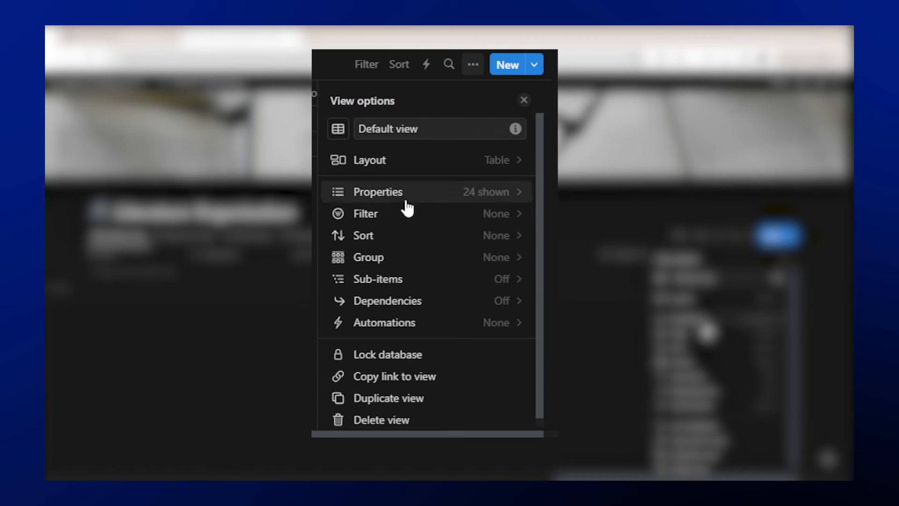
pyautogui.click(377, 192)
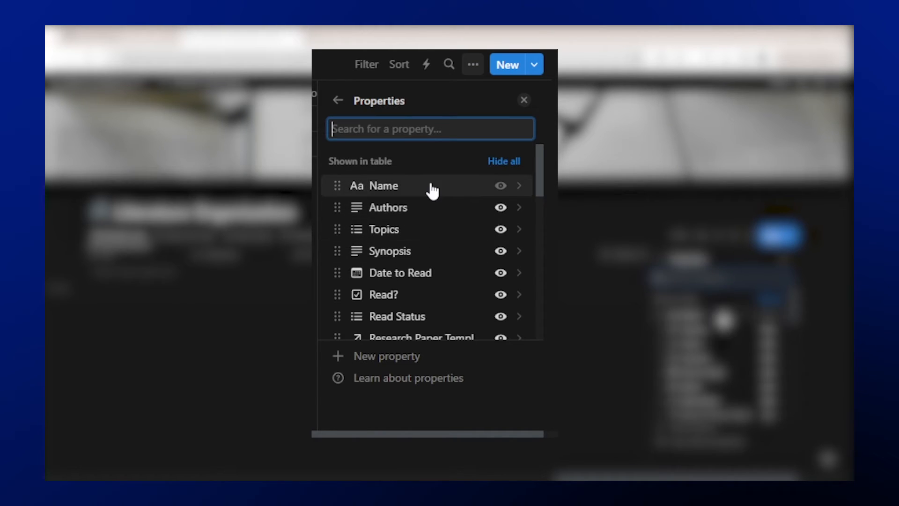
pyautogui.click(388, 355)
pyautogui.write('Main findings')
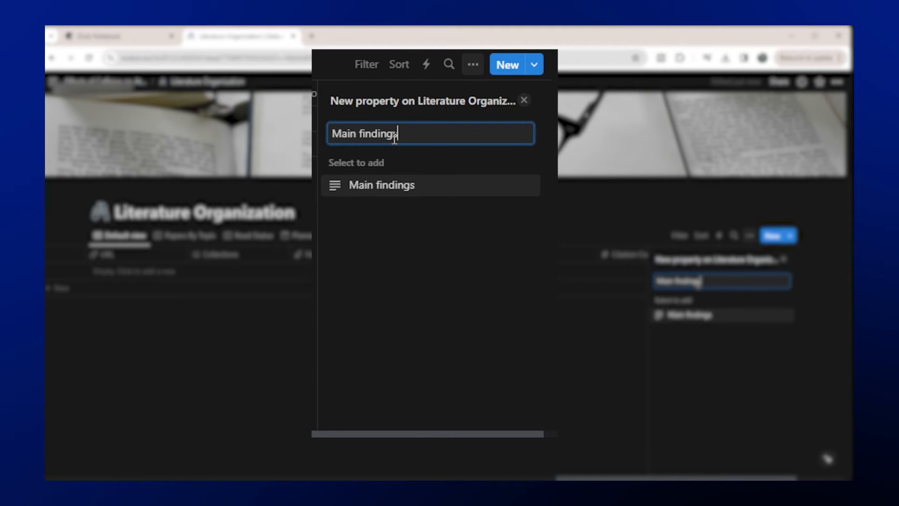
pyautogui.click(381, 185)
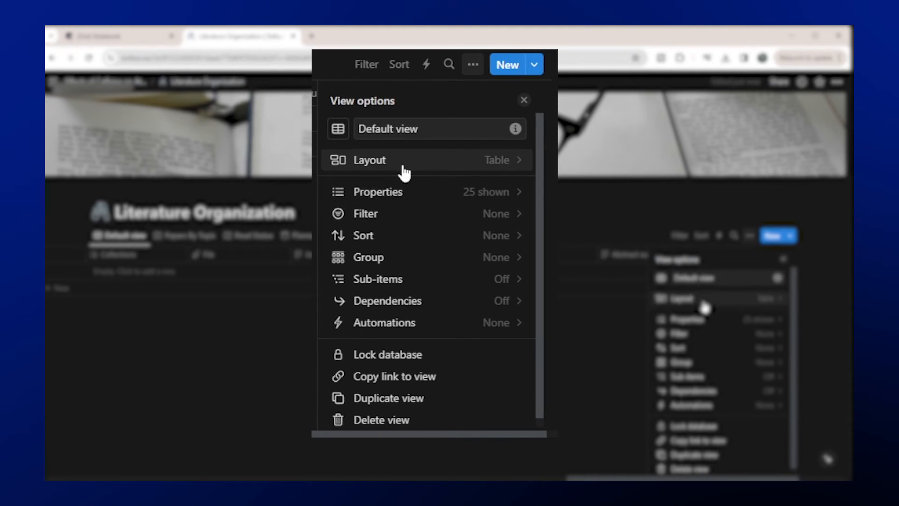
# Add a 'Research question' text property to the database
pyautogui.click(378, 190)
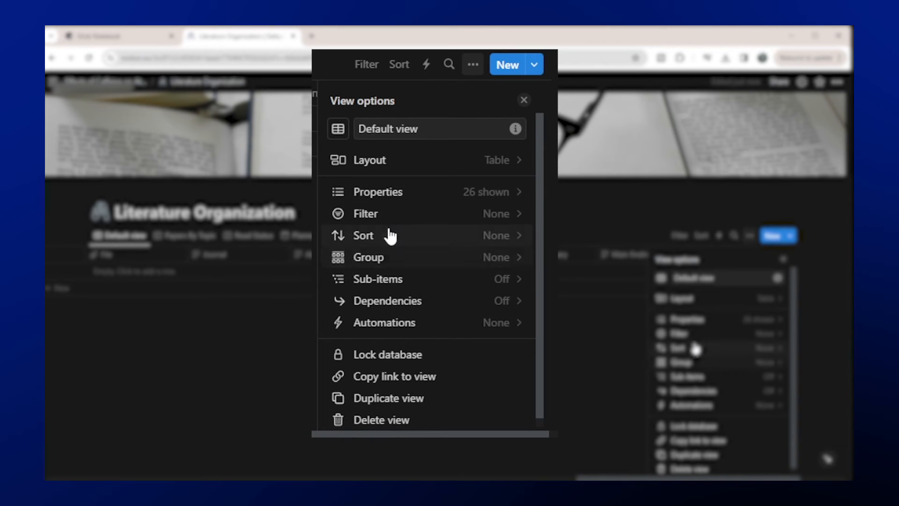
pyautogui.click(378, 192)
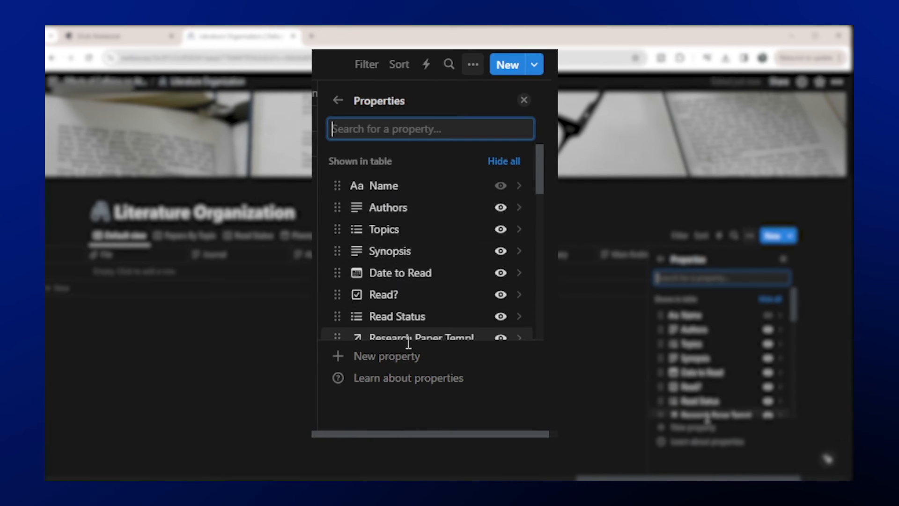
pyautogui.write('Research question')
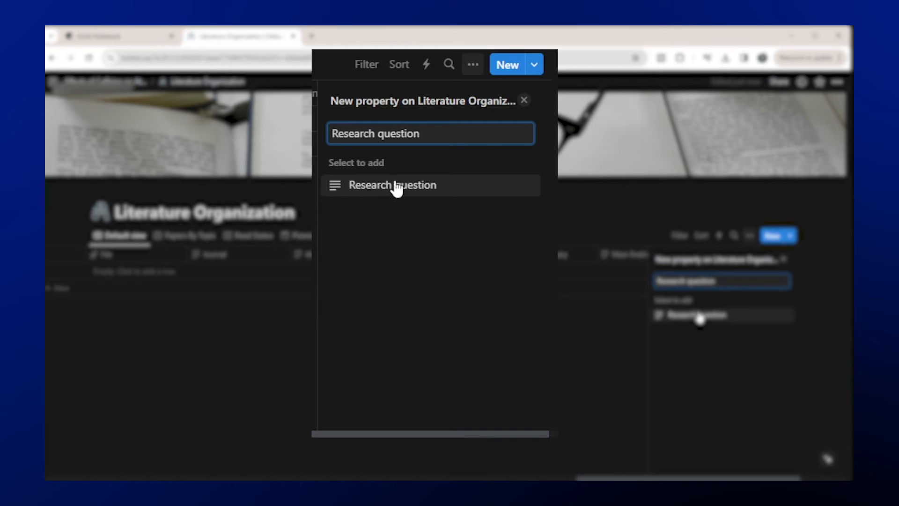
pyautogui.click(392, 184)
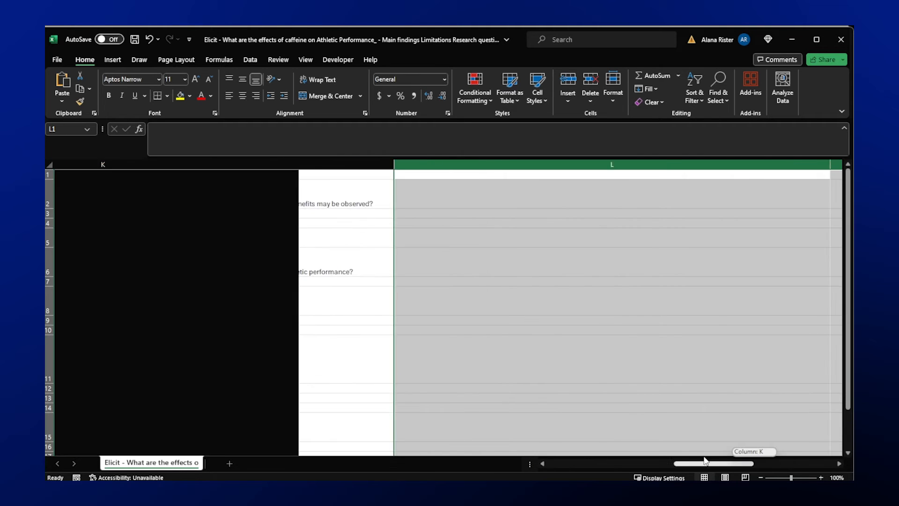
pyautogui.hscroll(-3)
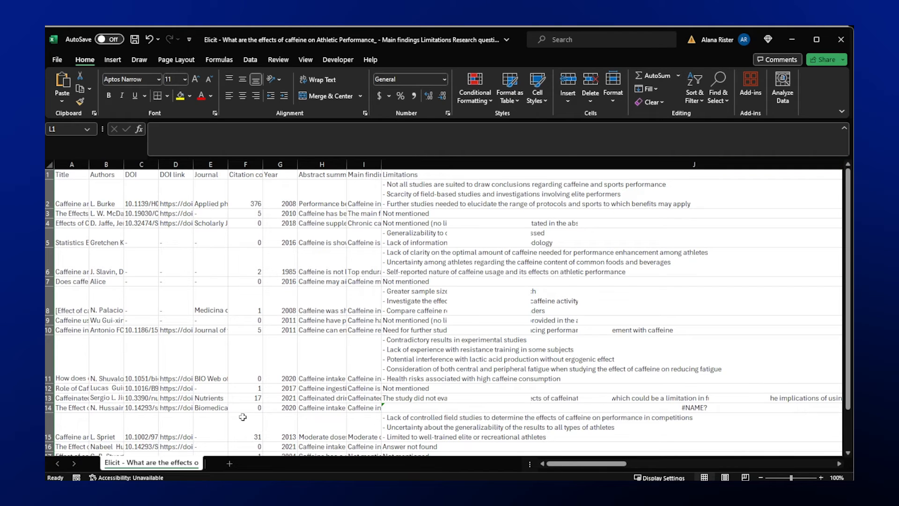
pyautogui.moveTo(141, 330)
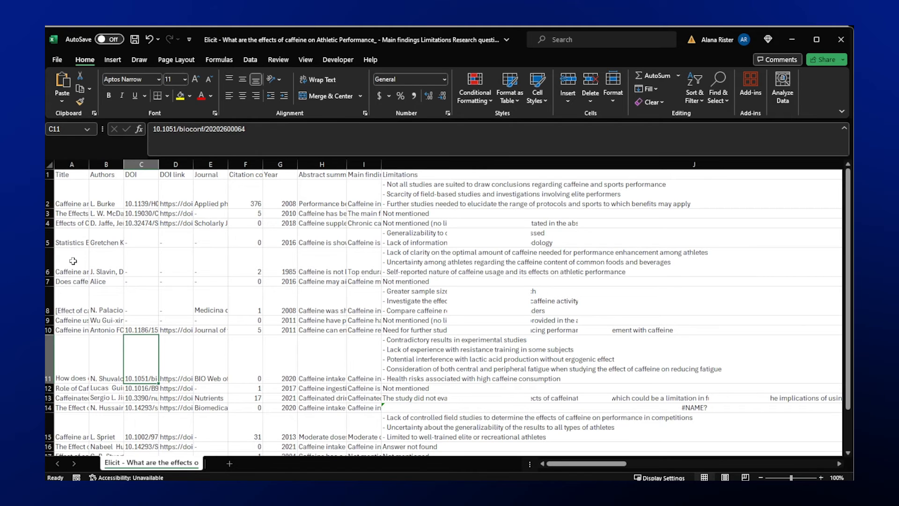
pyautogui.moveTo(143, 361)
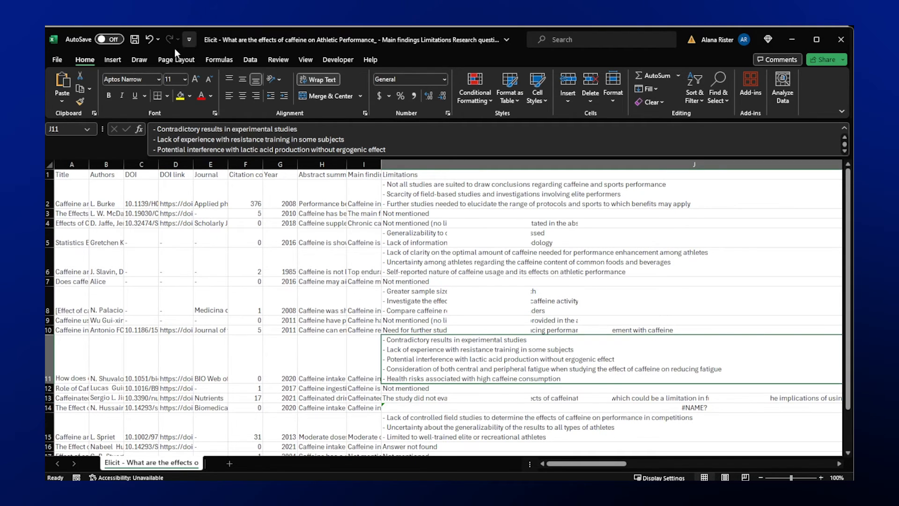
pyautogui.moveTo(306, 287)
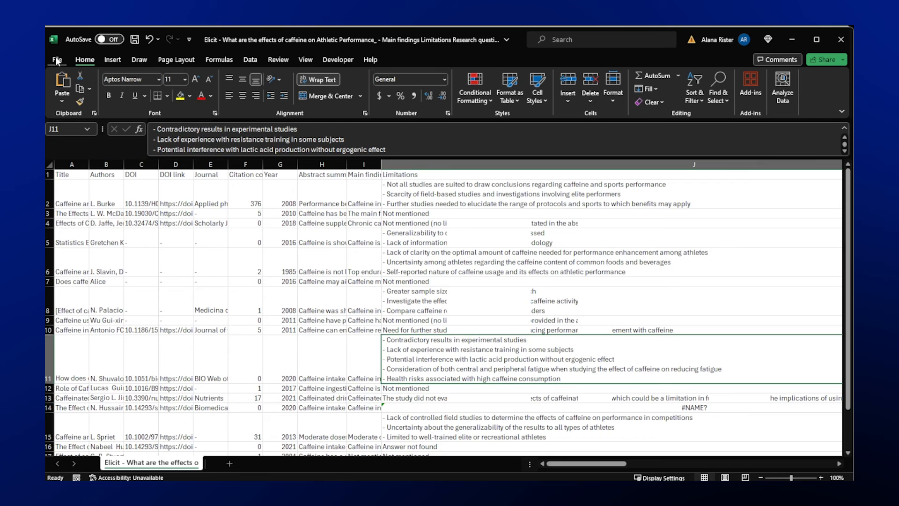
# Save the caffeine sheet as a CSV UTF-8 file named 'Elicit Notion Update' in Downloads
pyautogui.click(56, 59)
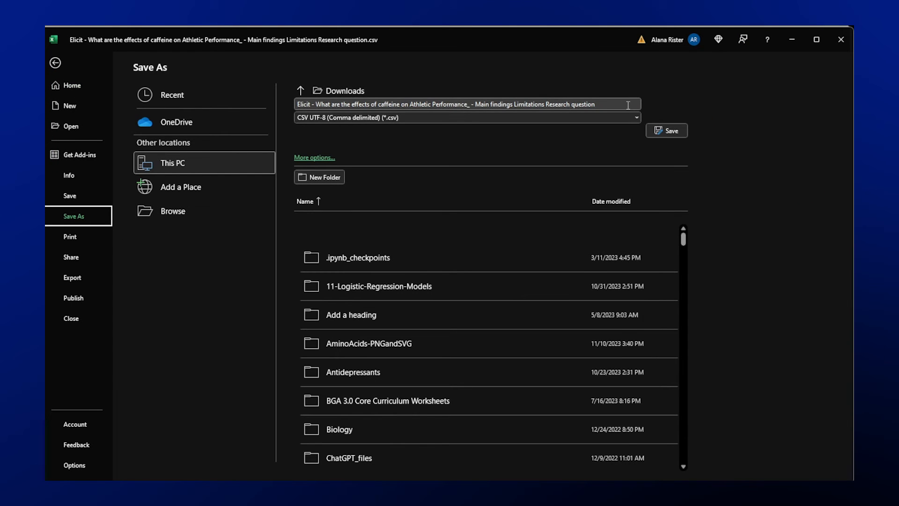
pyautogui.tripleClick(467, 104)
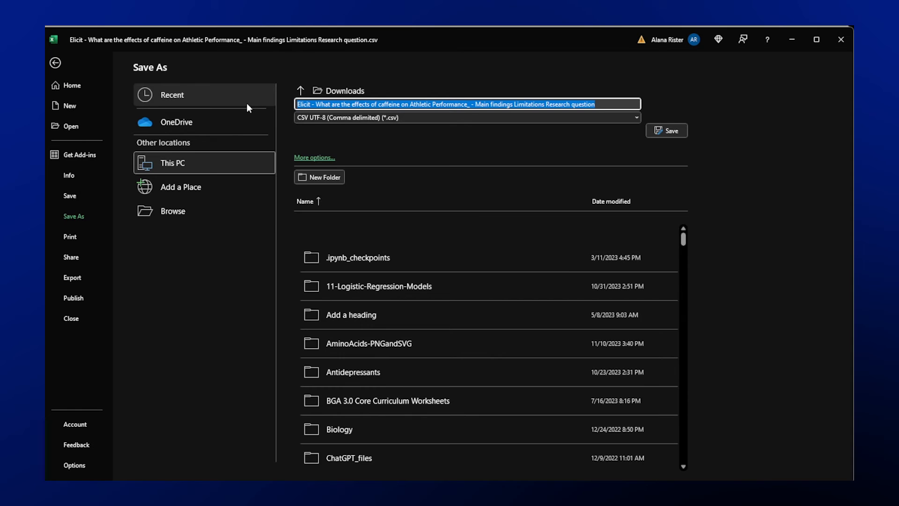
pyautogui.write('Elicit')
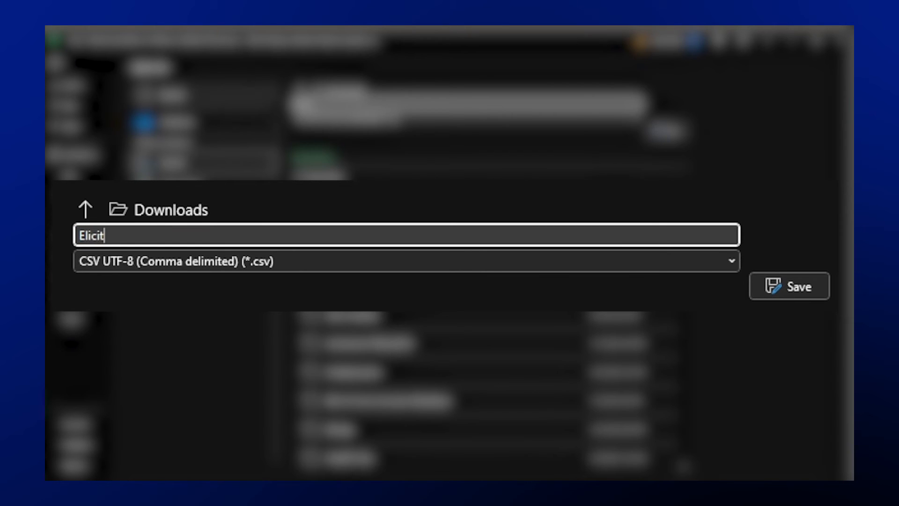
pyautogui.write('Notion U')
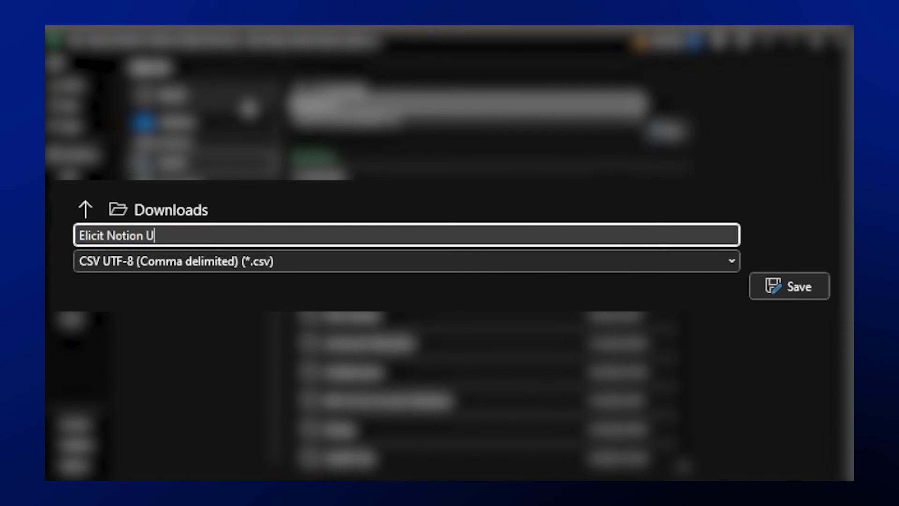
pyautogui.write('pdate')
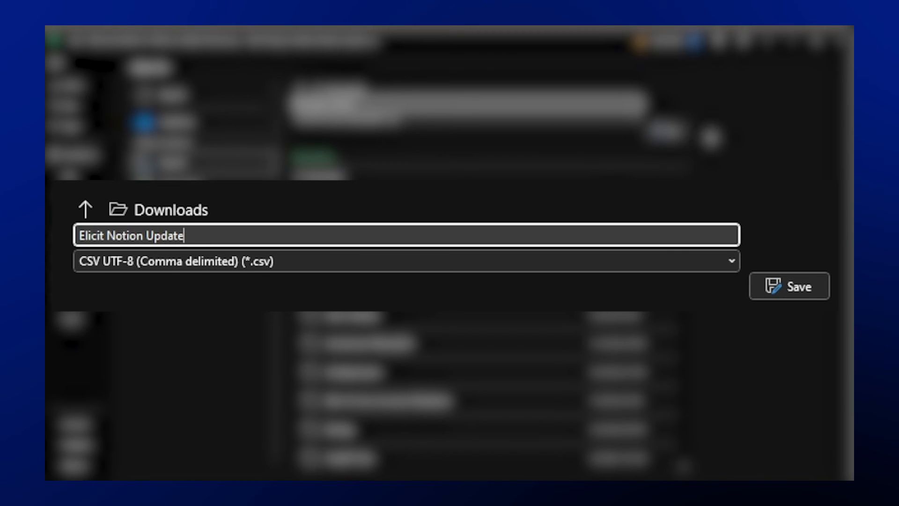
pyautogui.click(789, 285)
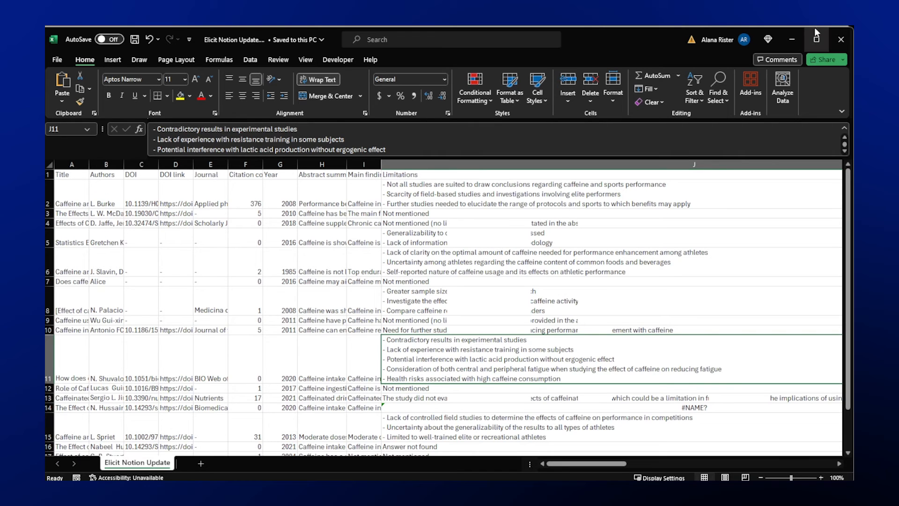
pyautogui.moveTo(794, 41)
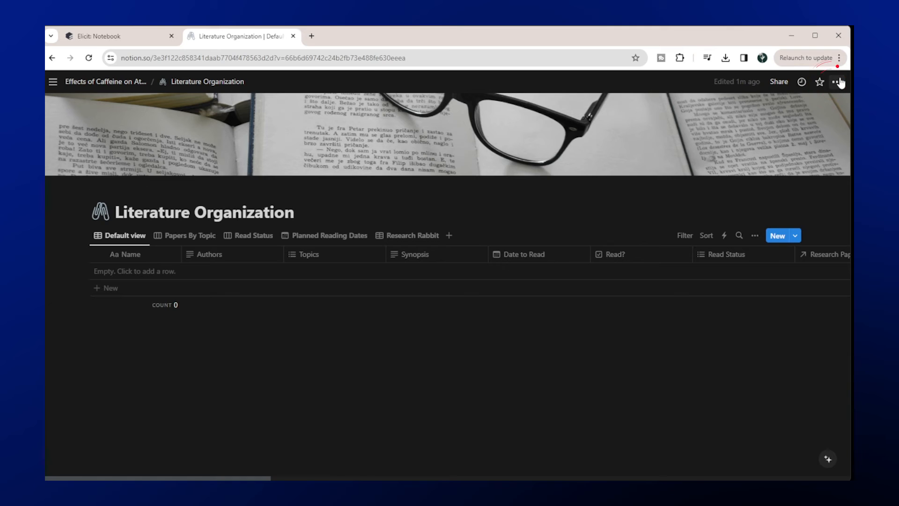
# Merge Elicit Notion Update.csv into Literature Organization, filling it with 16 paper entries
pyautogui.click(837, 82)
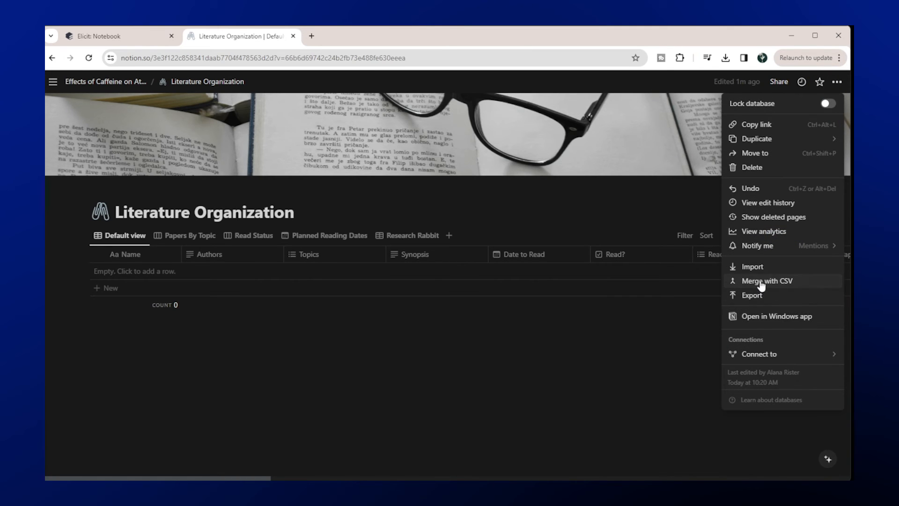
pyautogui.click(766, 280)
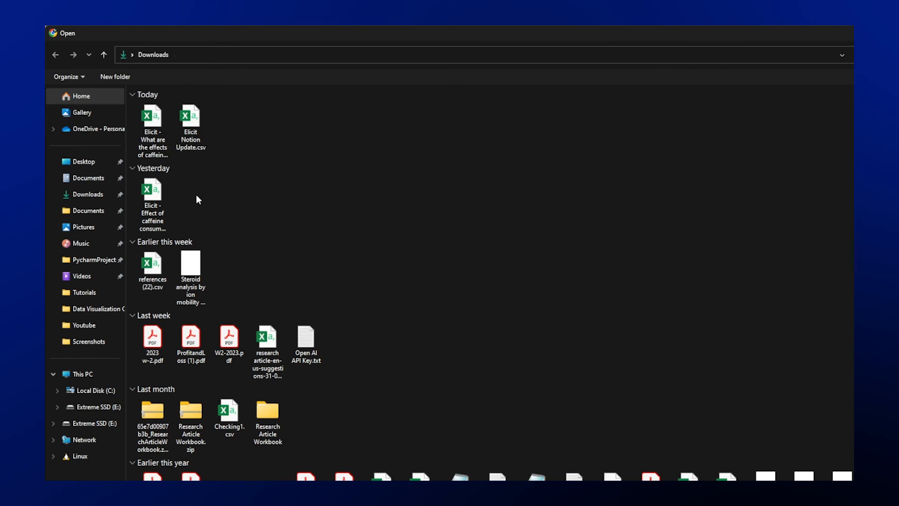
pyautogui.click(189, 118)
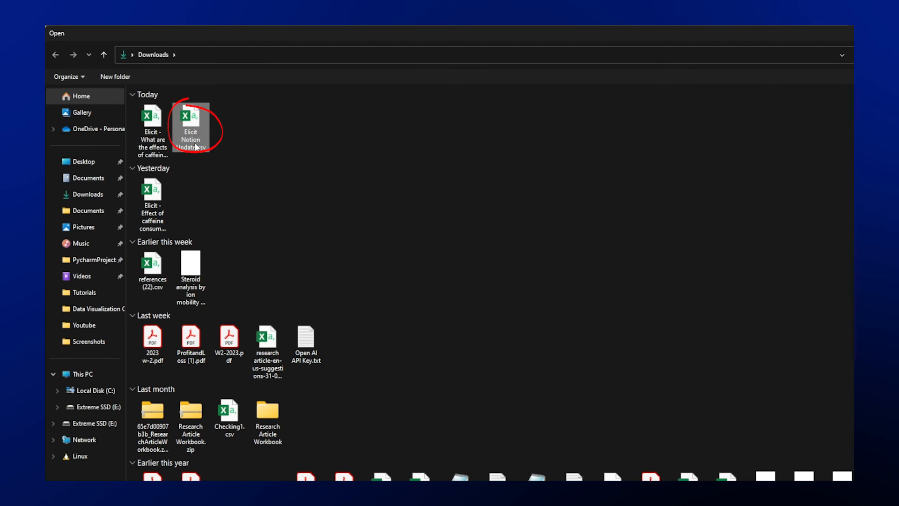
pyautogui.doubleClick(190, 122)
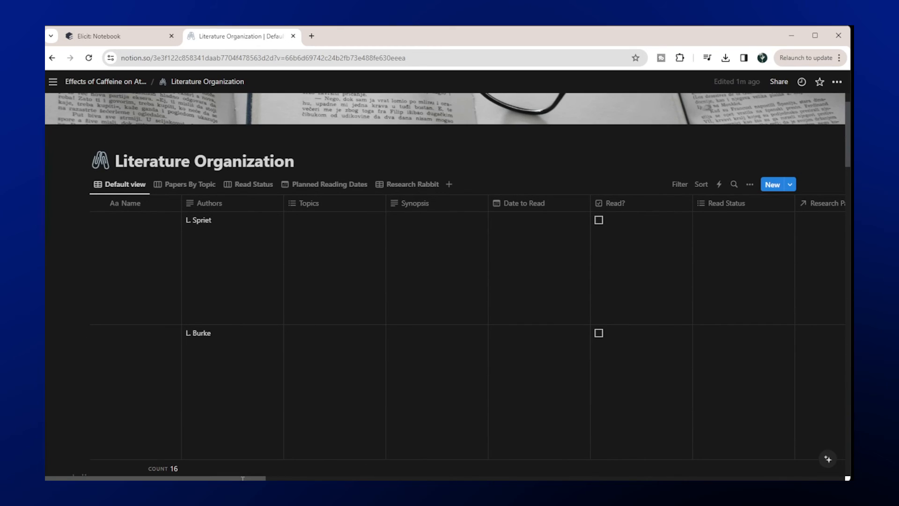
pyautogui.scroll(-3)
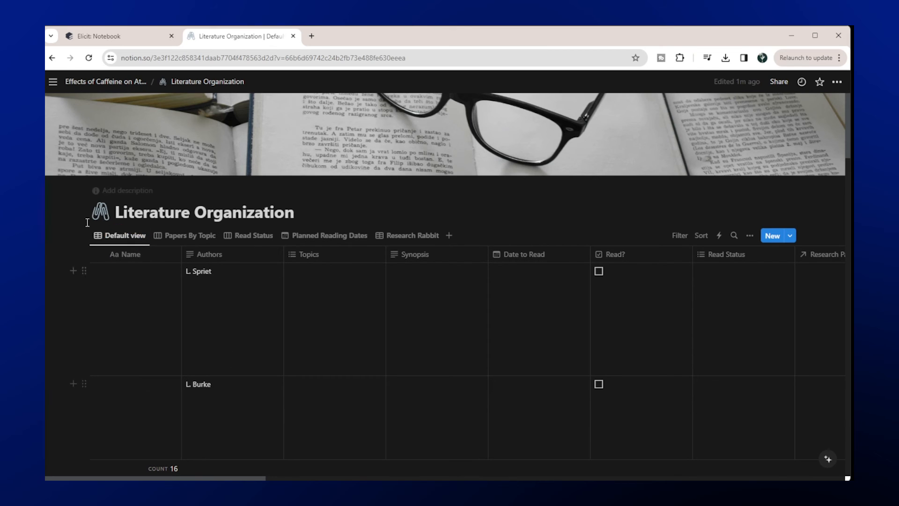
pyautogui.moveTo(240, 318)
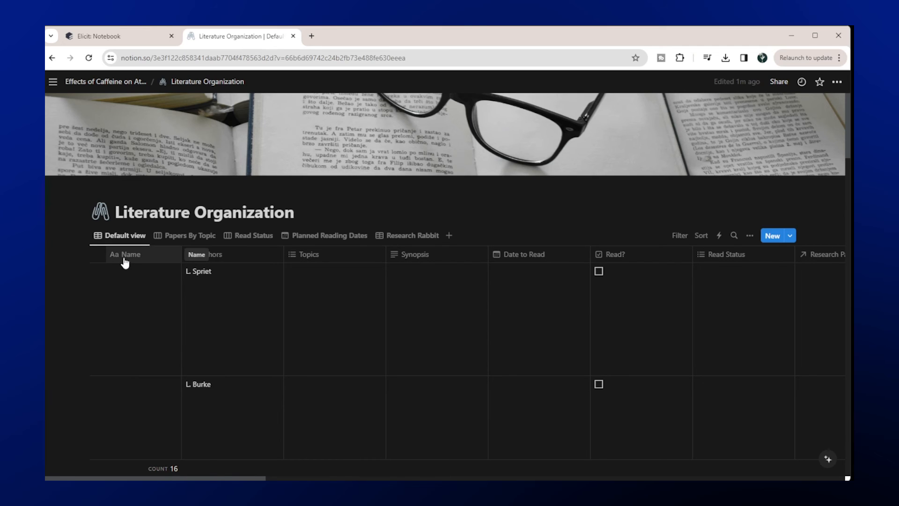
pyautogui.moveTo(123, 259)
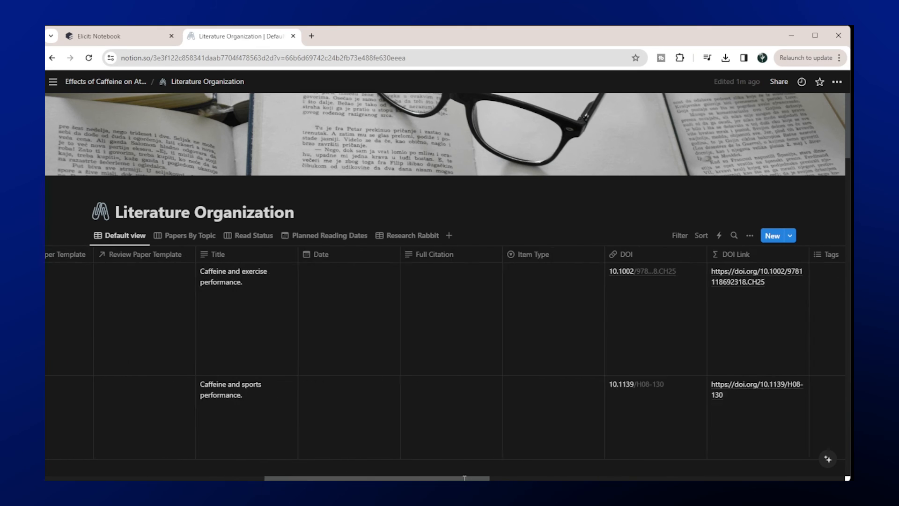
pyautogui.hscroll(3)
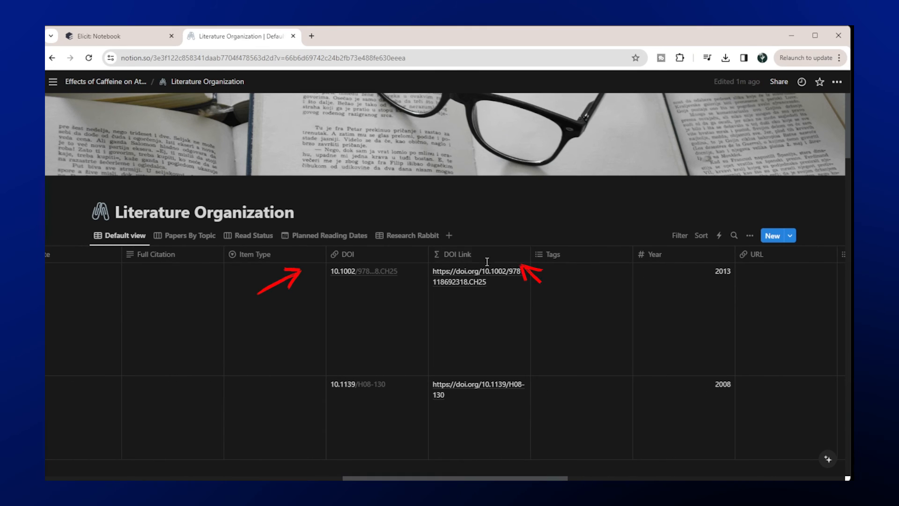
pyautogui.hscroll(3)
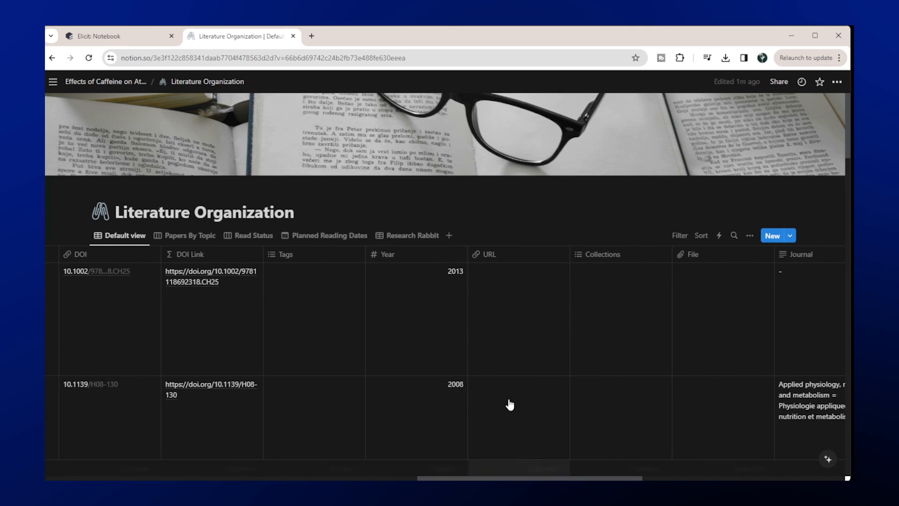
pyautogui.hscroll(3)
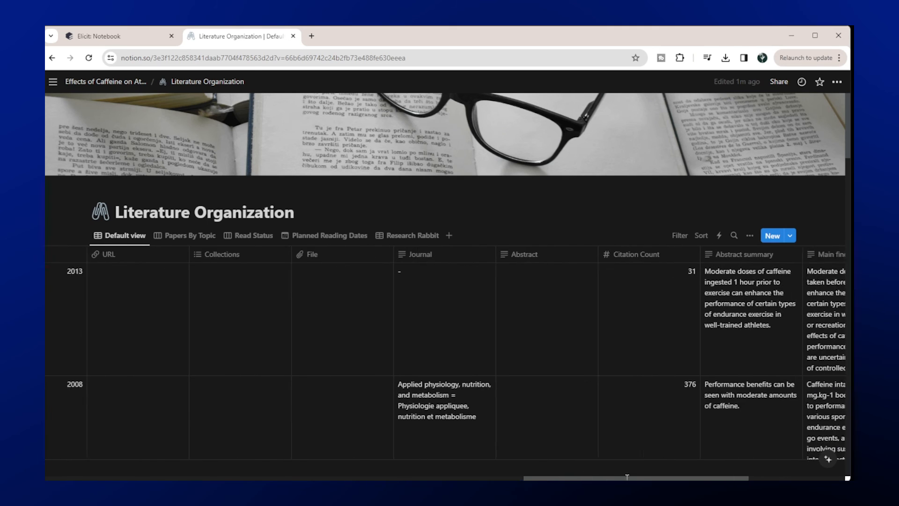
pyautogui.scroll(-3)
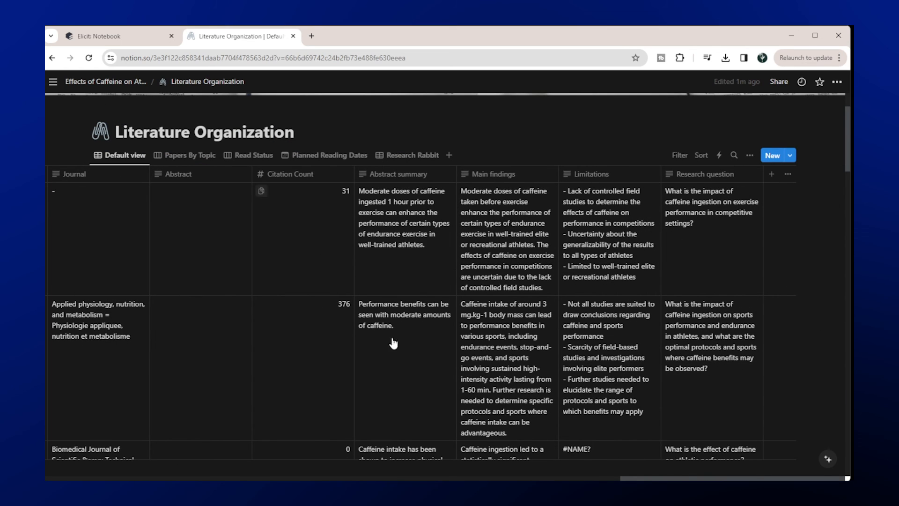
pyautogui.moveTo(426, 347)
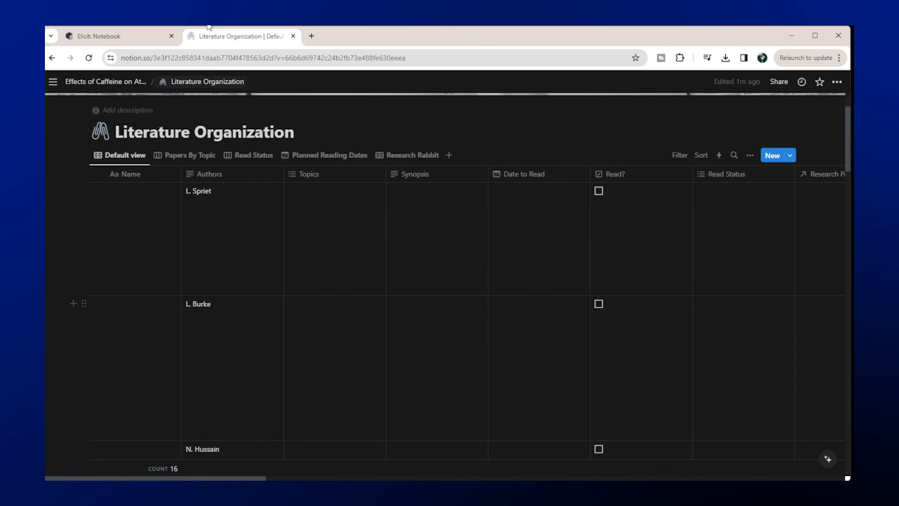
# Back in the caffeine notebook, review the Export as formats and select abstract text
pyautogui.click(103, 36)
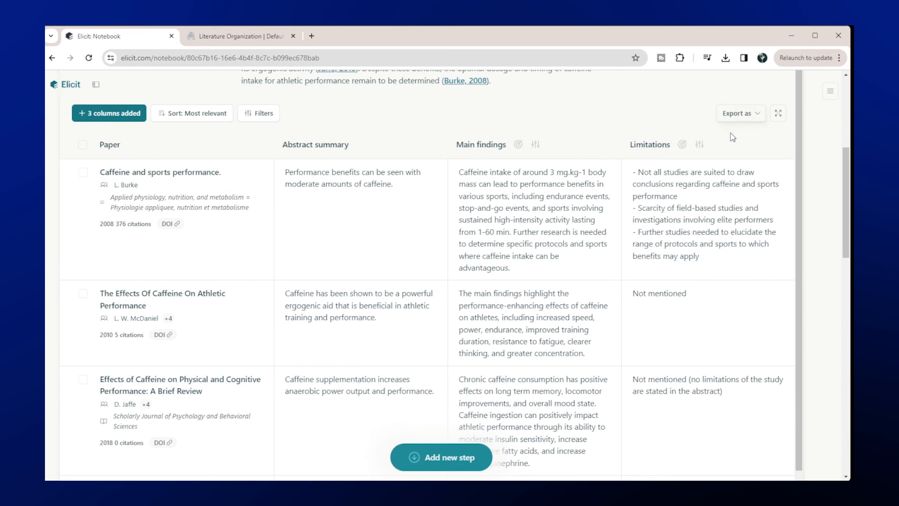
pyautogui.click(737, 112)
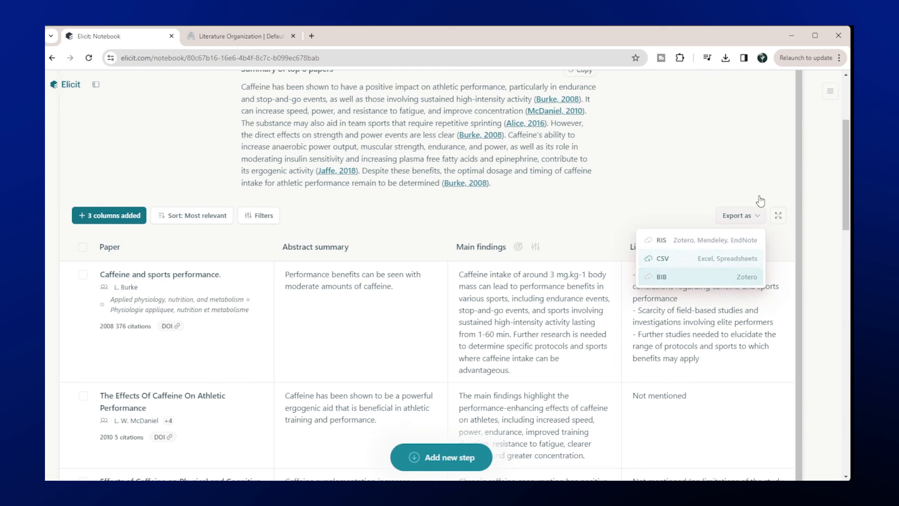
pyautogui.moveTo(699, 258)
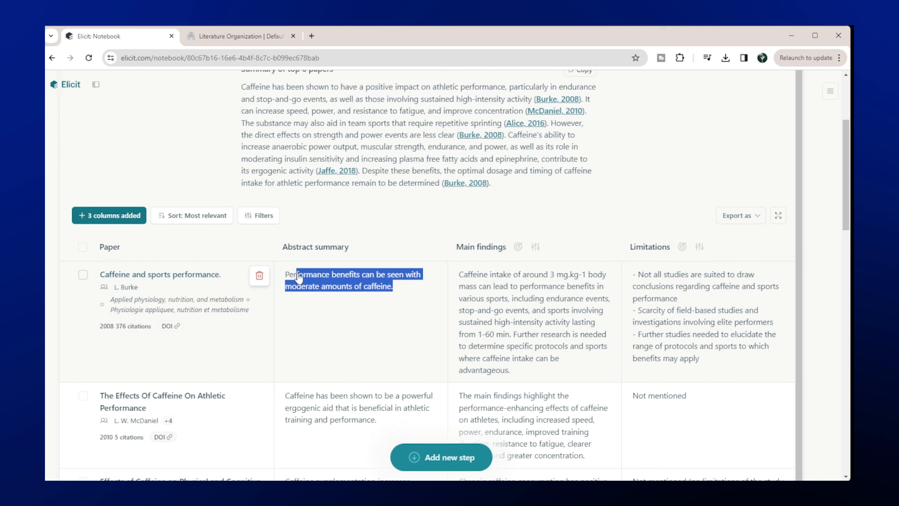
pyautogui.moveTo(687, 308)
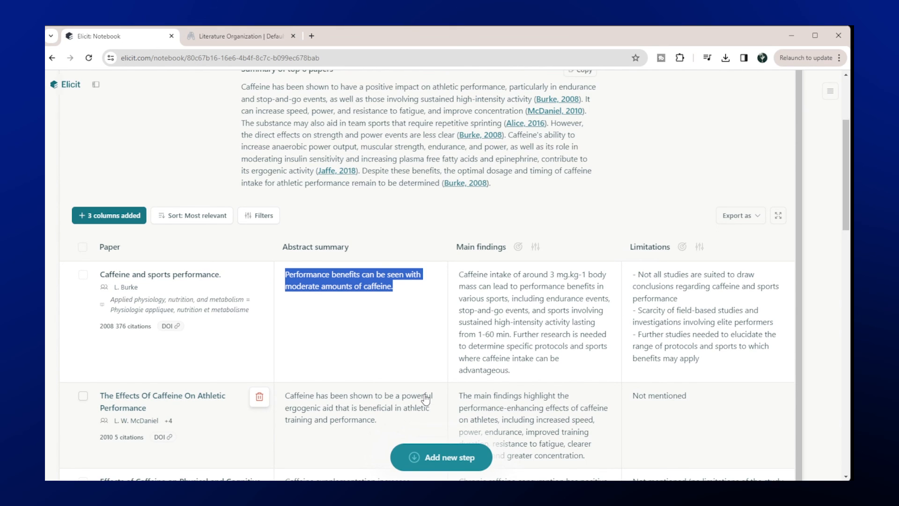
pyautogui.click(613, 211)
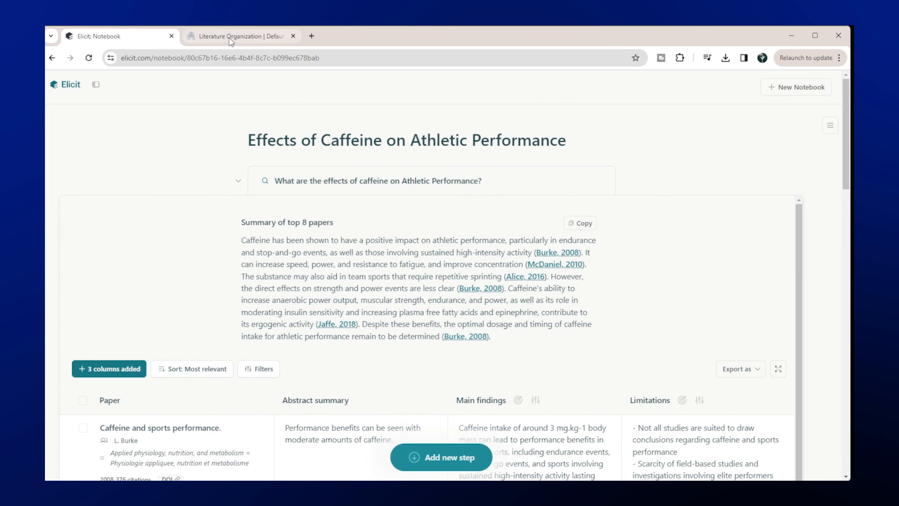
# Glance at the Notion database tab, then switch between the browser tabs again
pyautogui.click(235, 35)
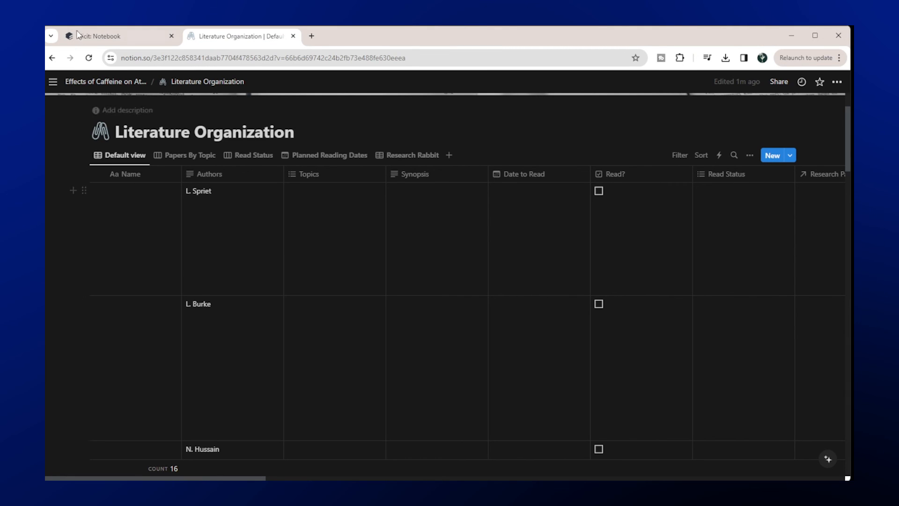
pyautogui.click(115, 35)
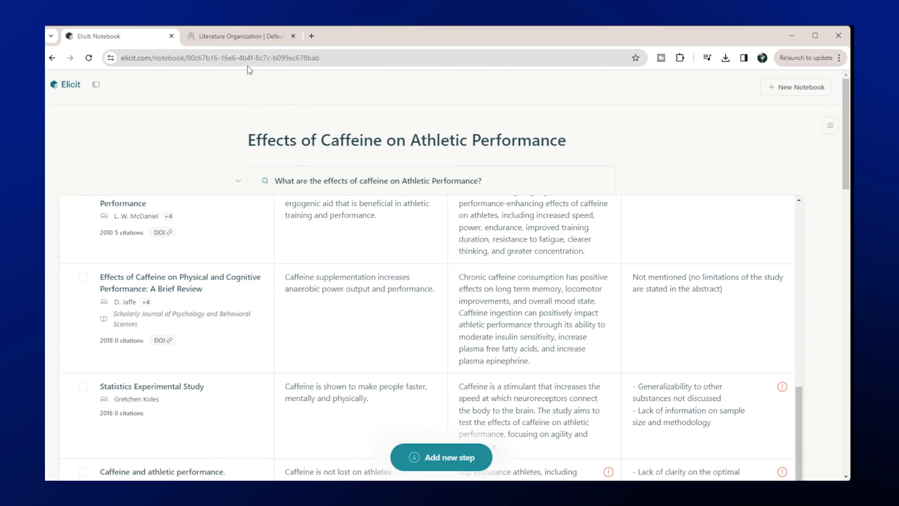
pyautogui.click(240, 36)
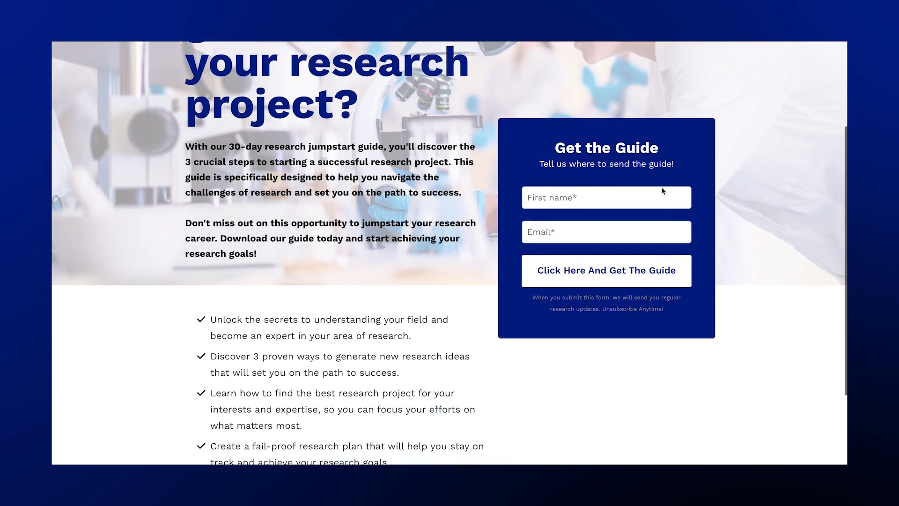
# Scroll the jumpstart guide page down to its benefits list and Get the Guide form
pyautogui.scroll(-3)
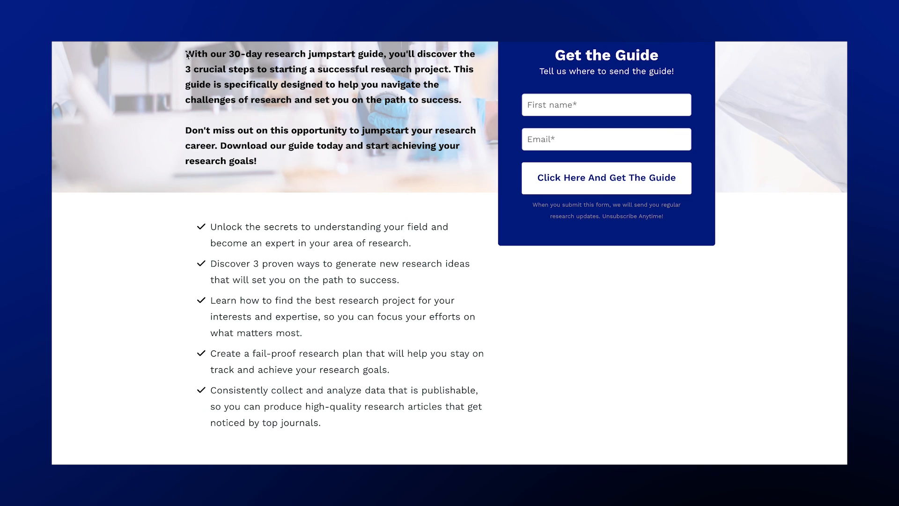
pyautogui.moveTo(156, 54)
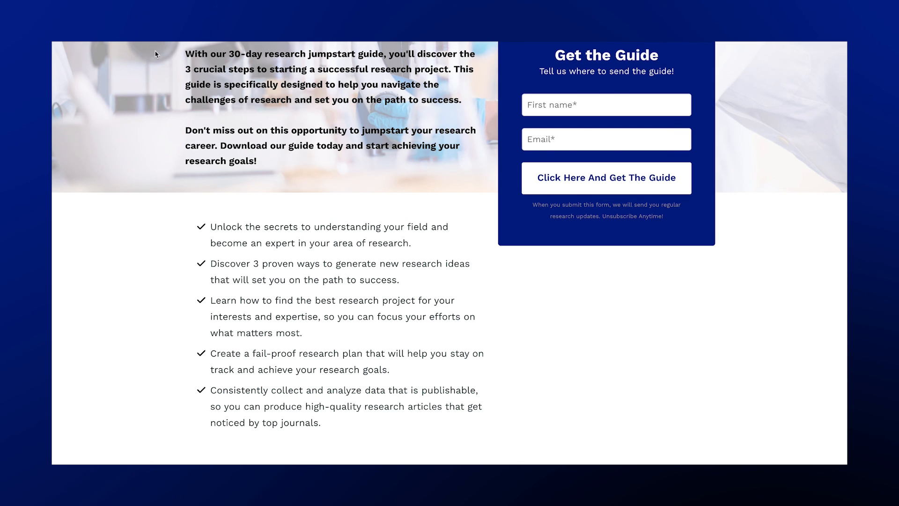